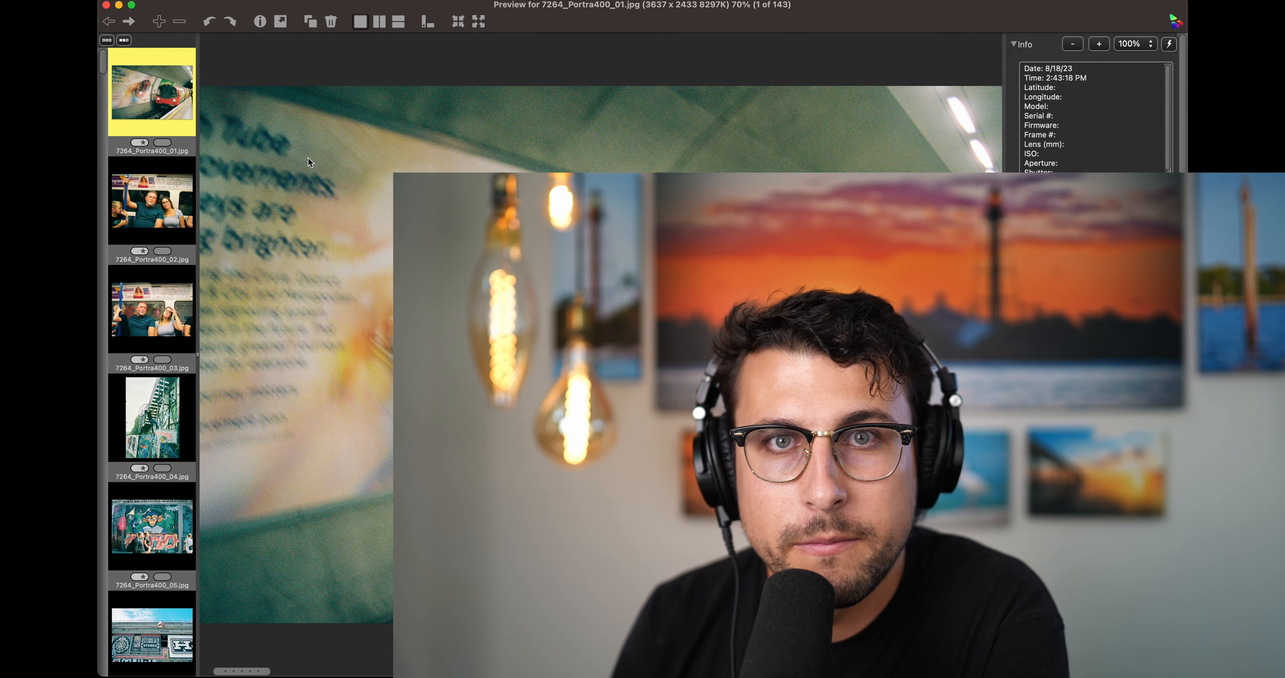
- Open the first Portra 400 scan from the contact sheet in the preview window
click(152, 200)
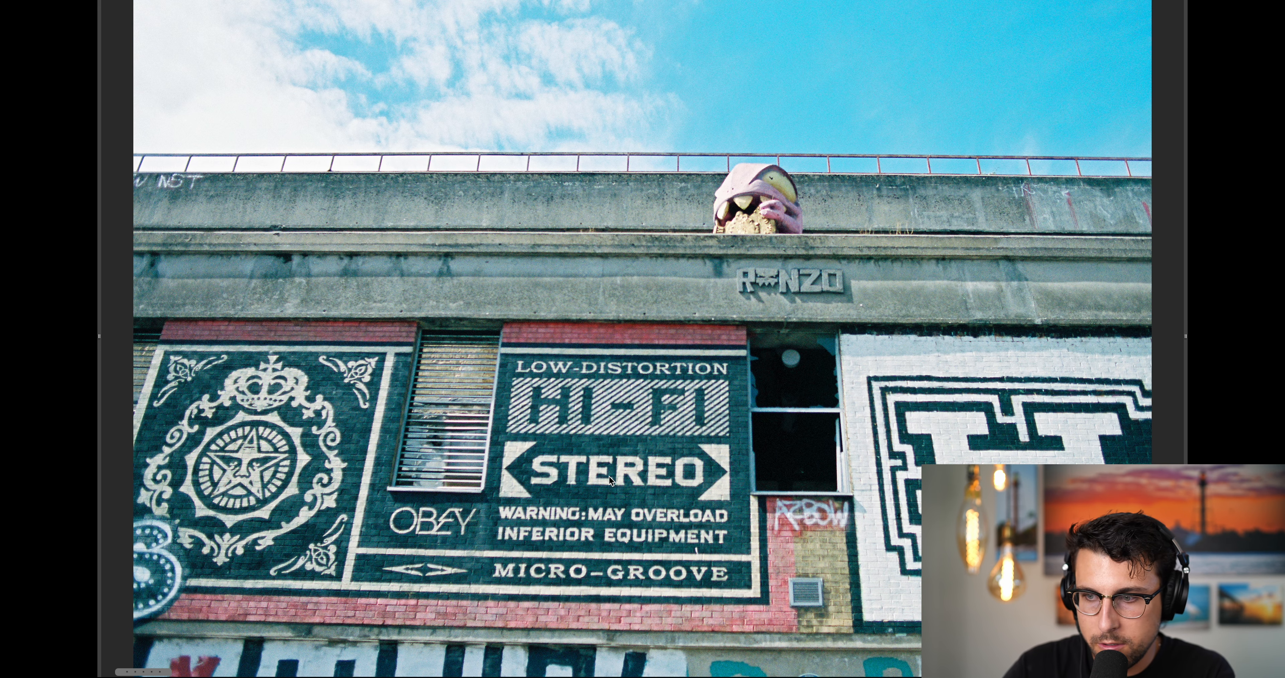
mouse_move(723, 129)
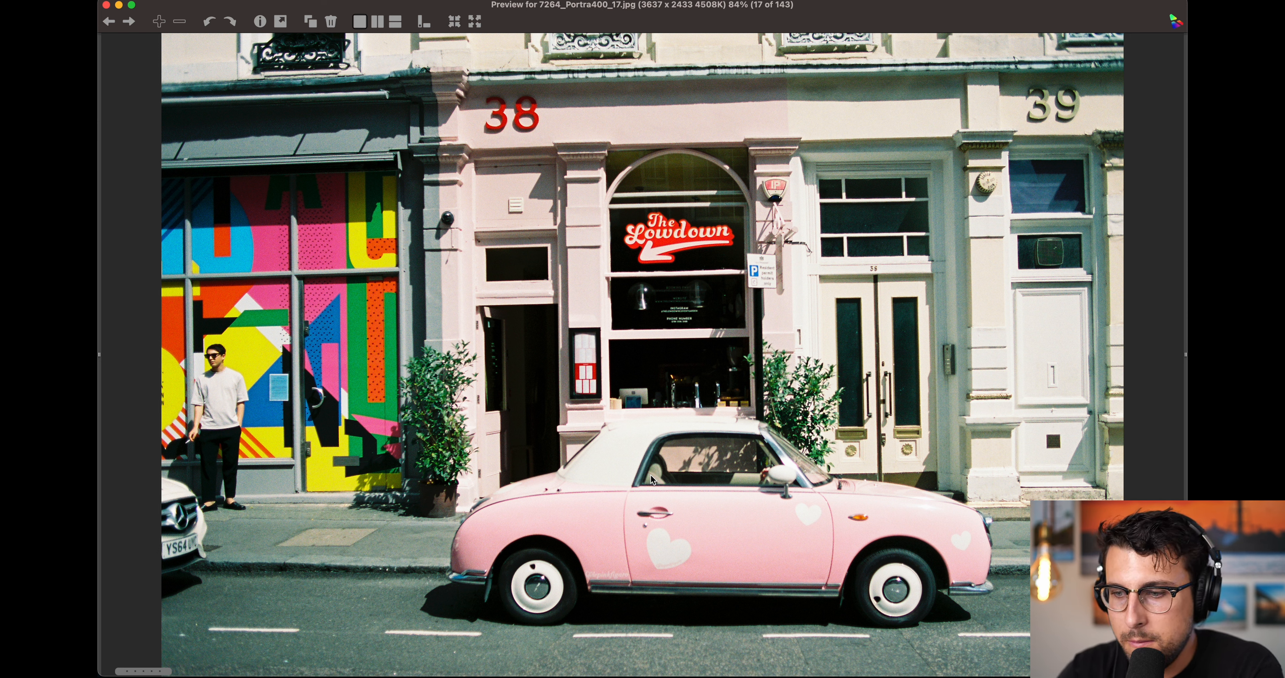
mouse_move(636, 515)
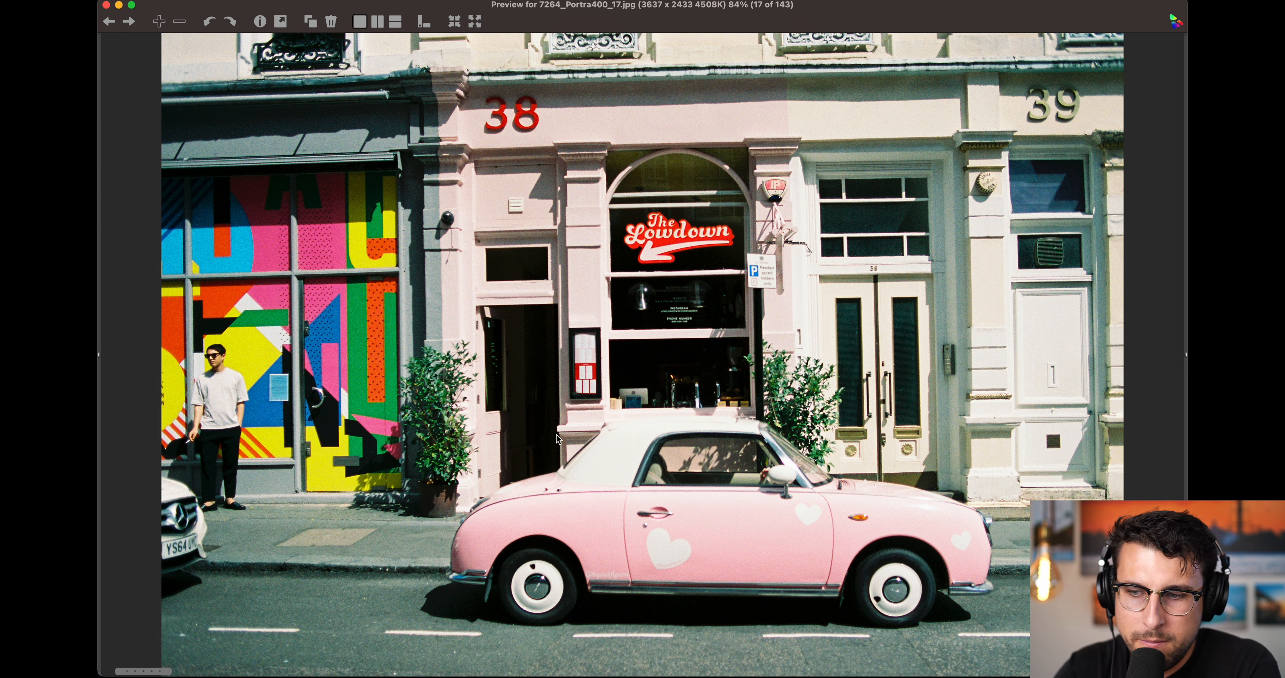
mouse_move(458, 289)
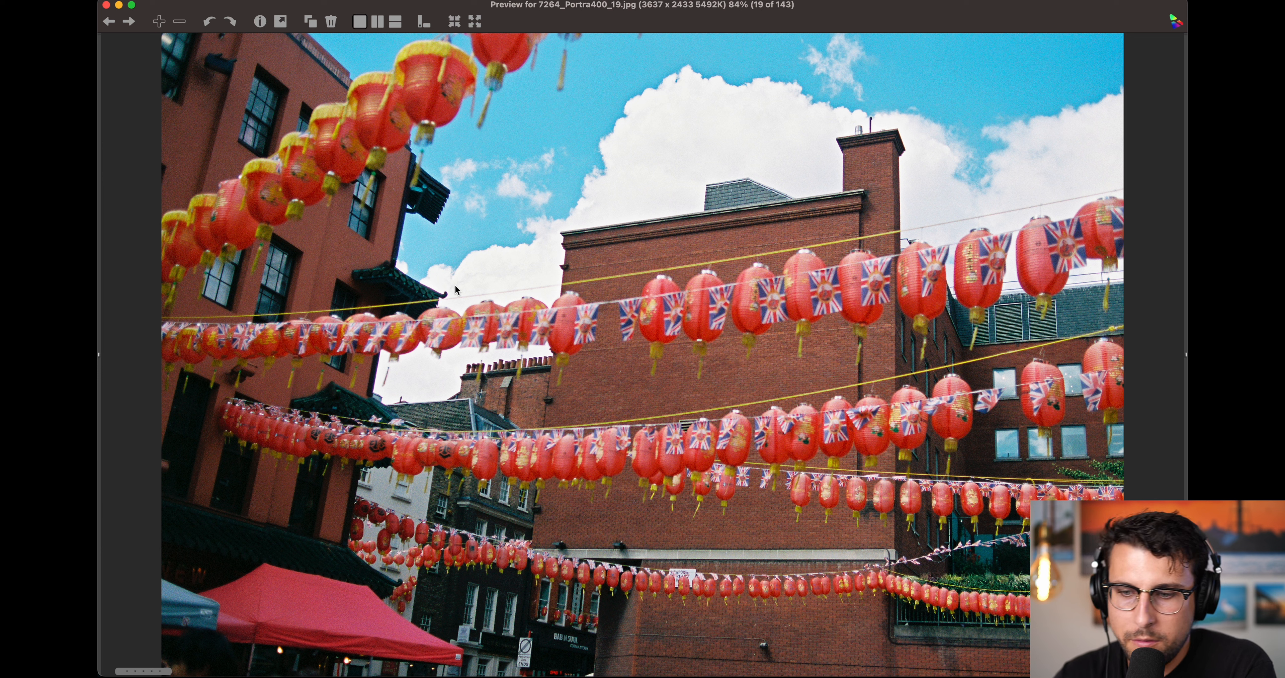
mouse_move(622, 191)
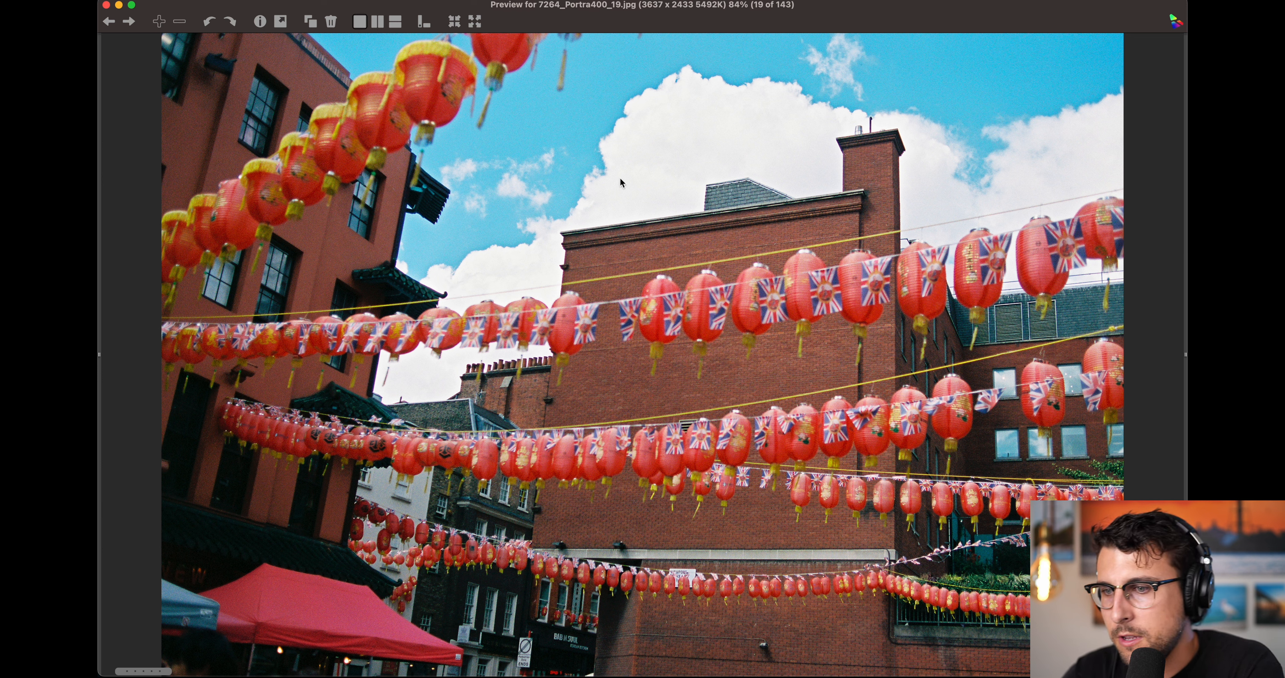
mouse_move(385, 201)
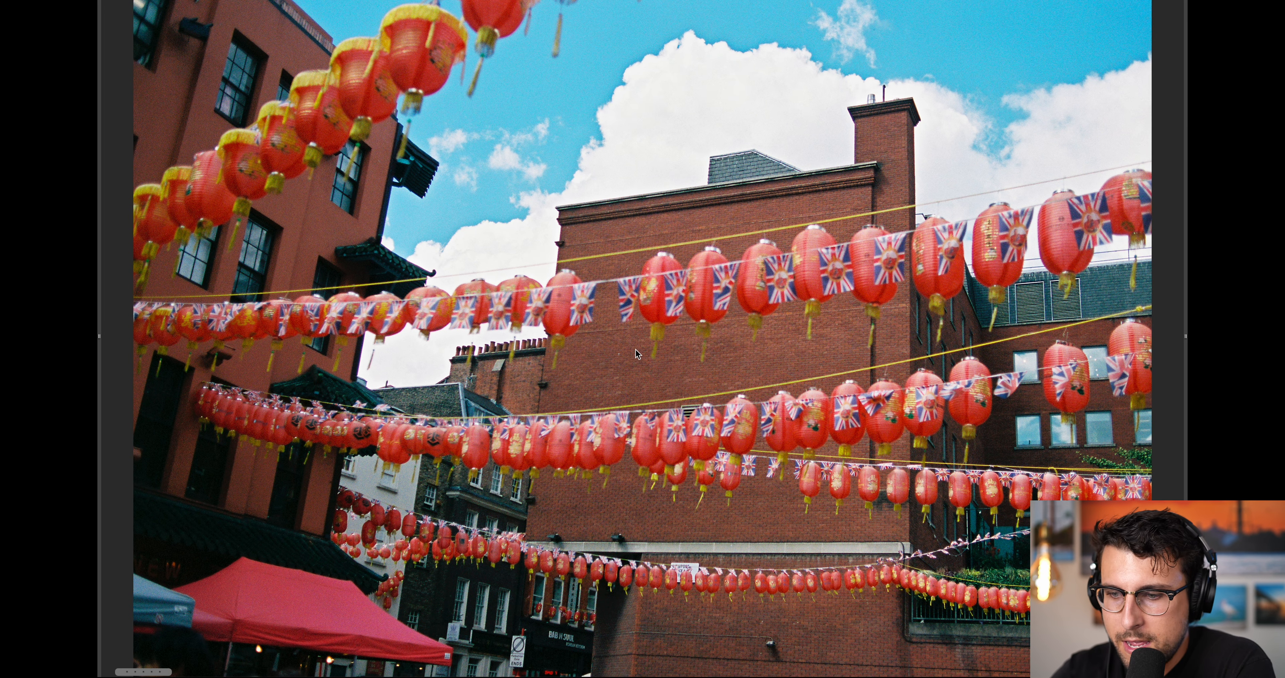
mouse_move(275, 555)
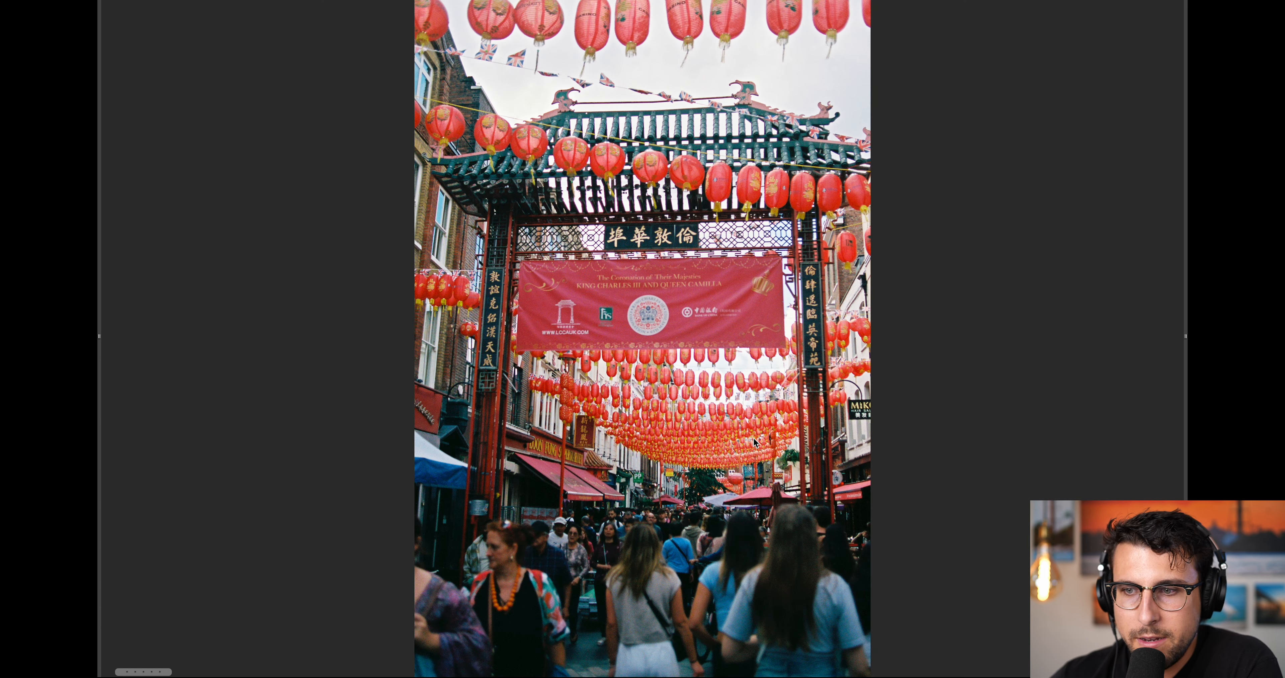
mouse_move(845, 479)
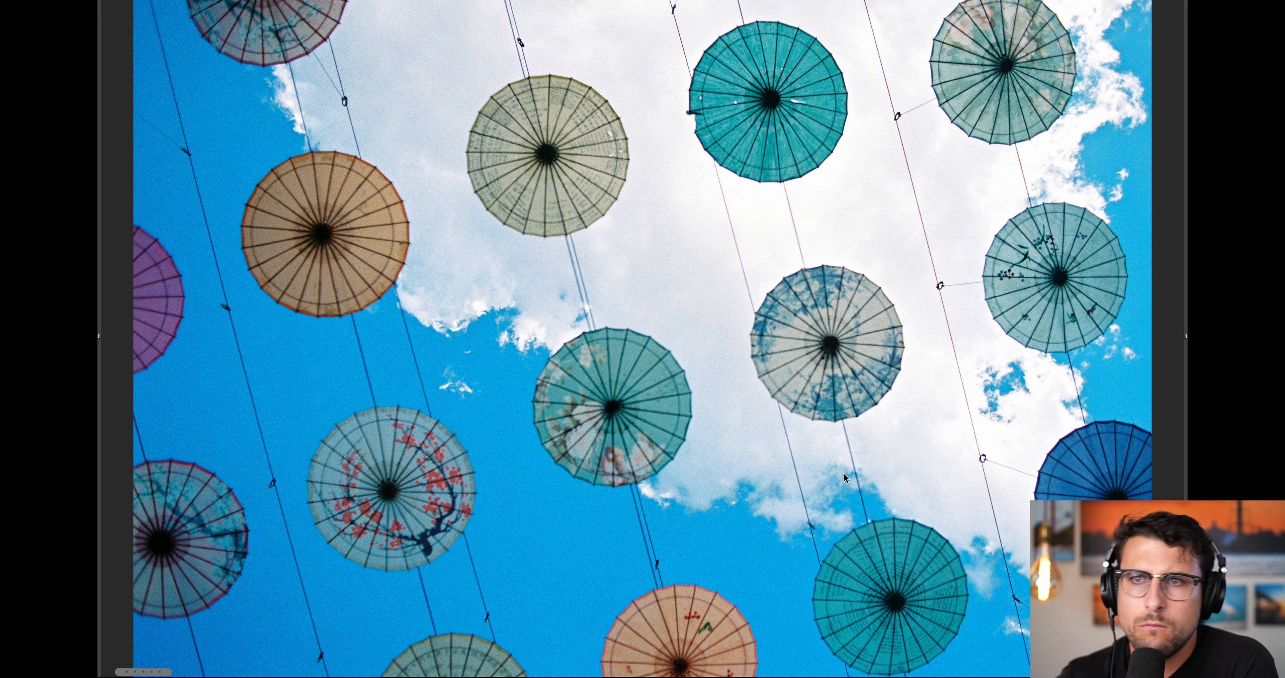
mouse_move(865, 450)
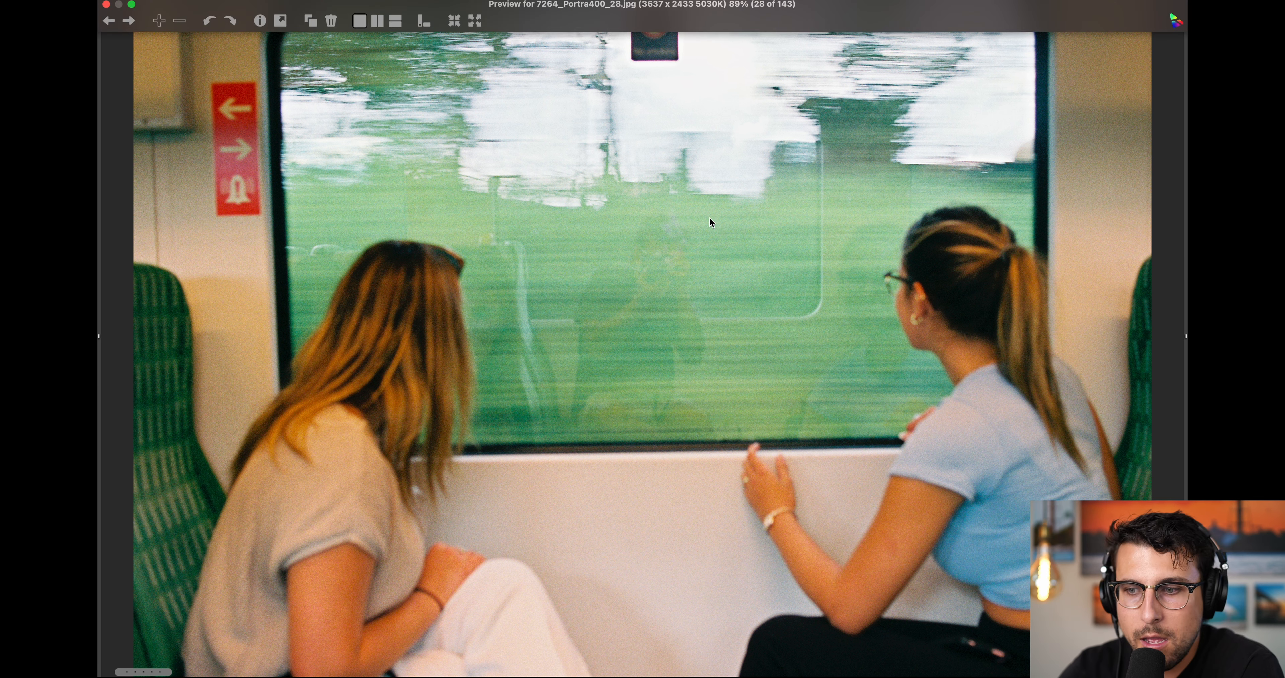
mouse_move(662, 254)
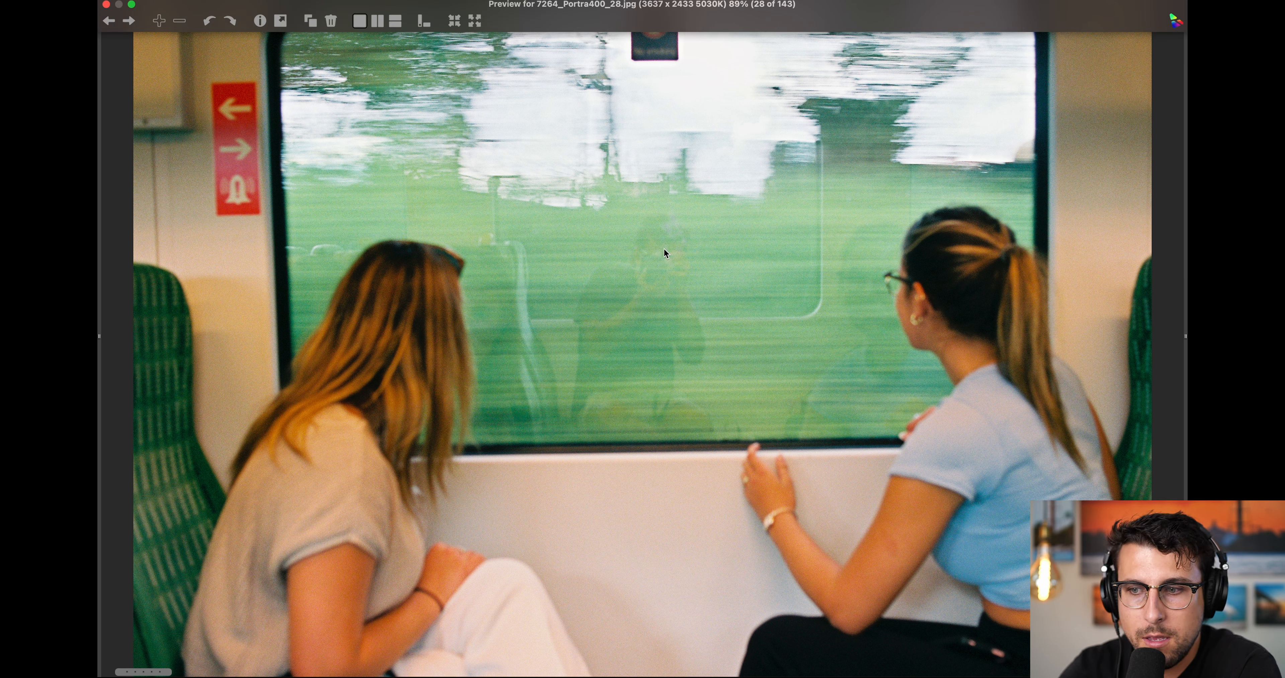
mouse_move(863, 315)
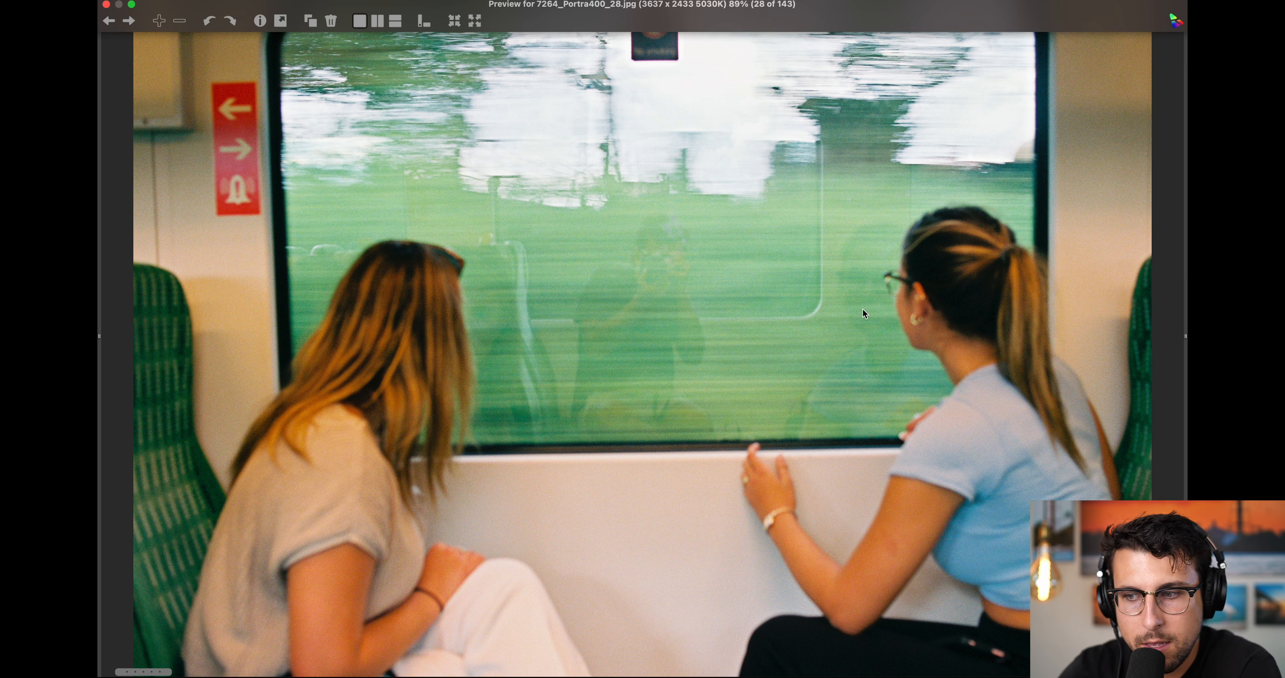
mouse_move(467, 400)
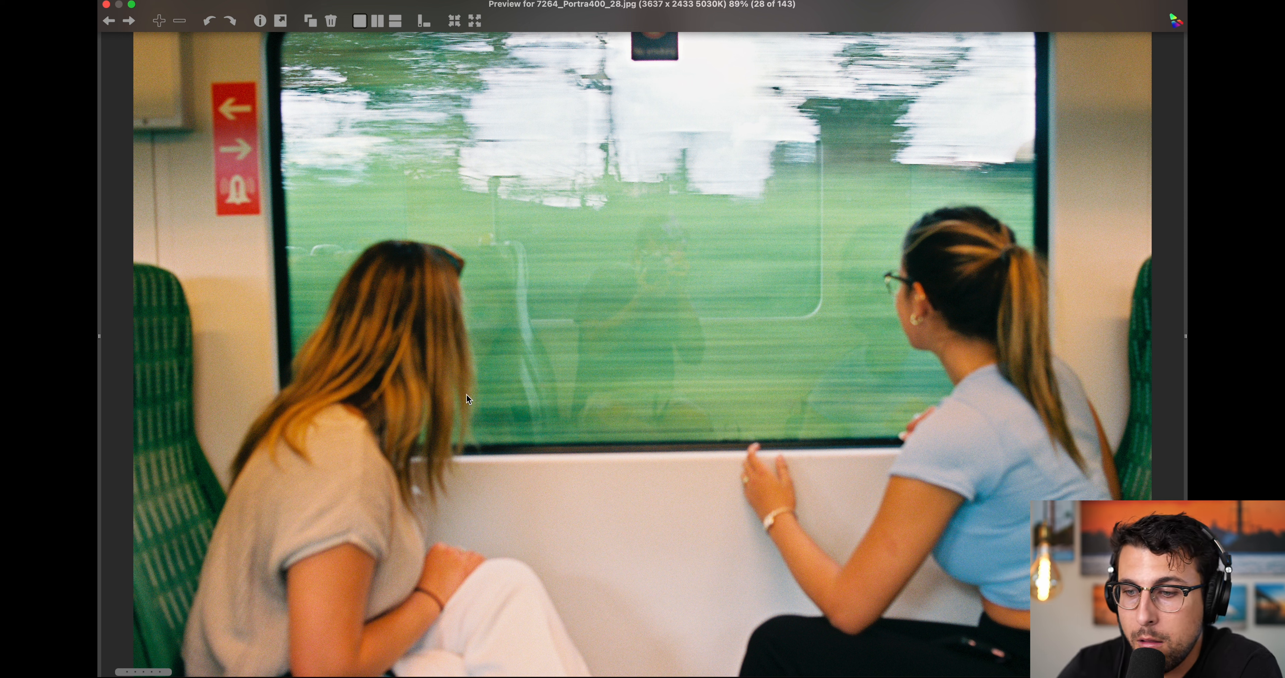
- Advance to frame 40, the Portra 160 portrait of a woman by a window
key(right)
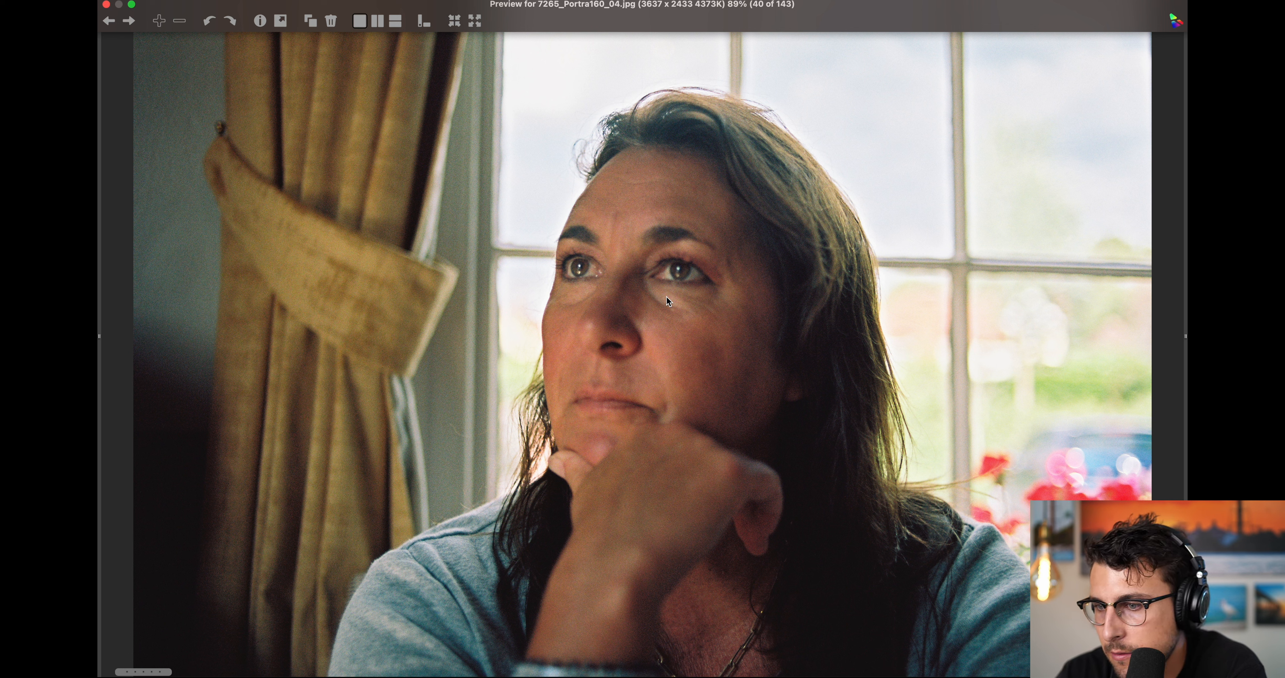
- Advance two frames, past the viaduct arches to the ivy-covered viaduct at frame 42
key(right)
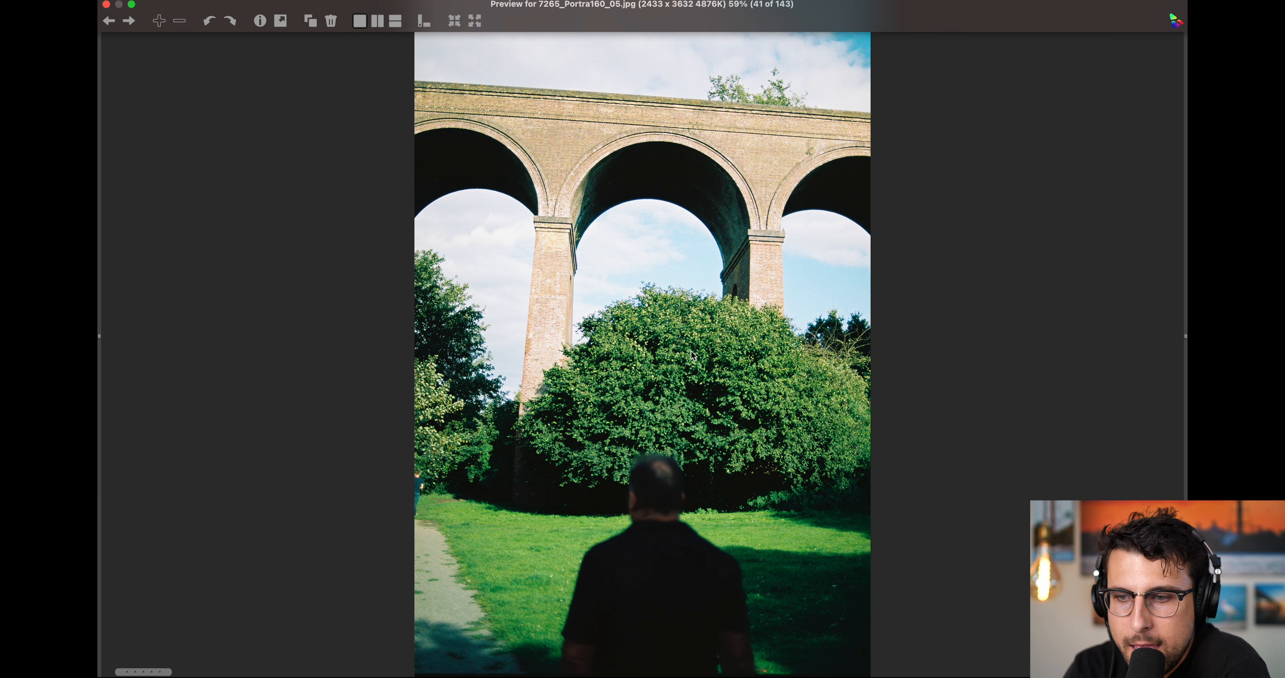
key(right)
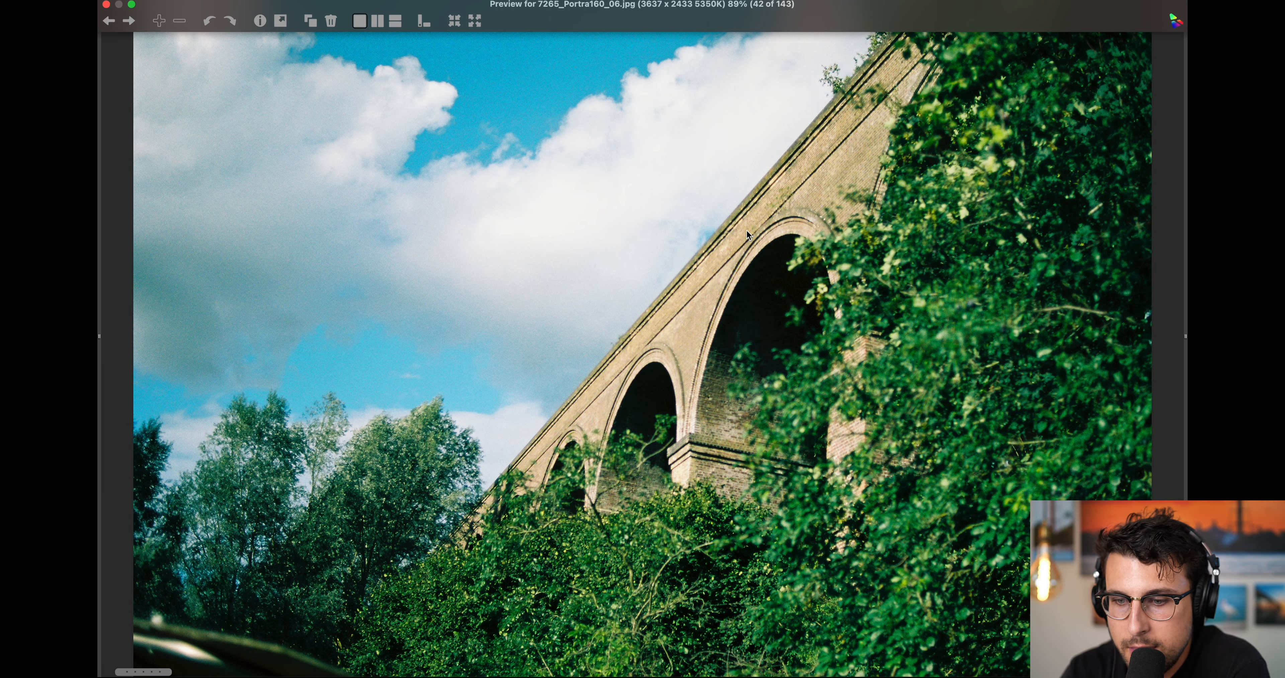
mouse_move(773, 541)
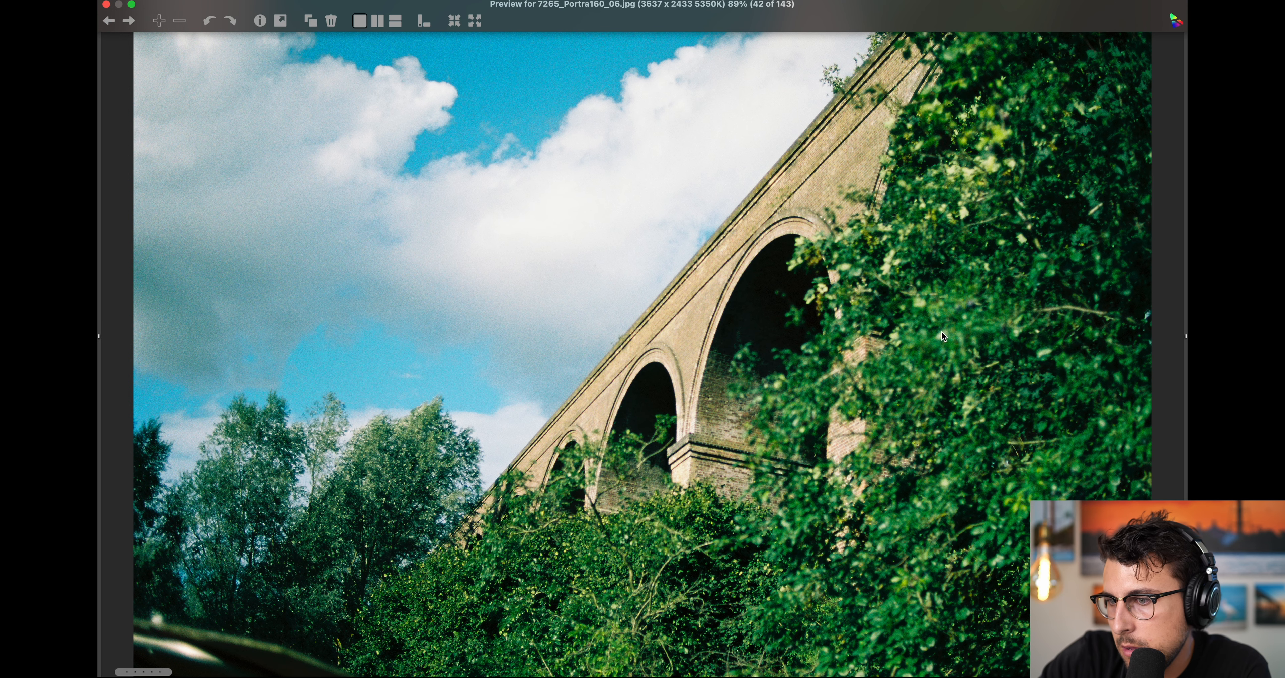
- Hide the interface panes so the ivy-covered viaduct shot fills the preview
click(480, 21)
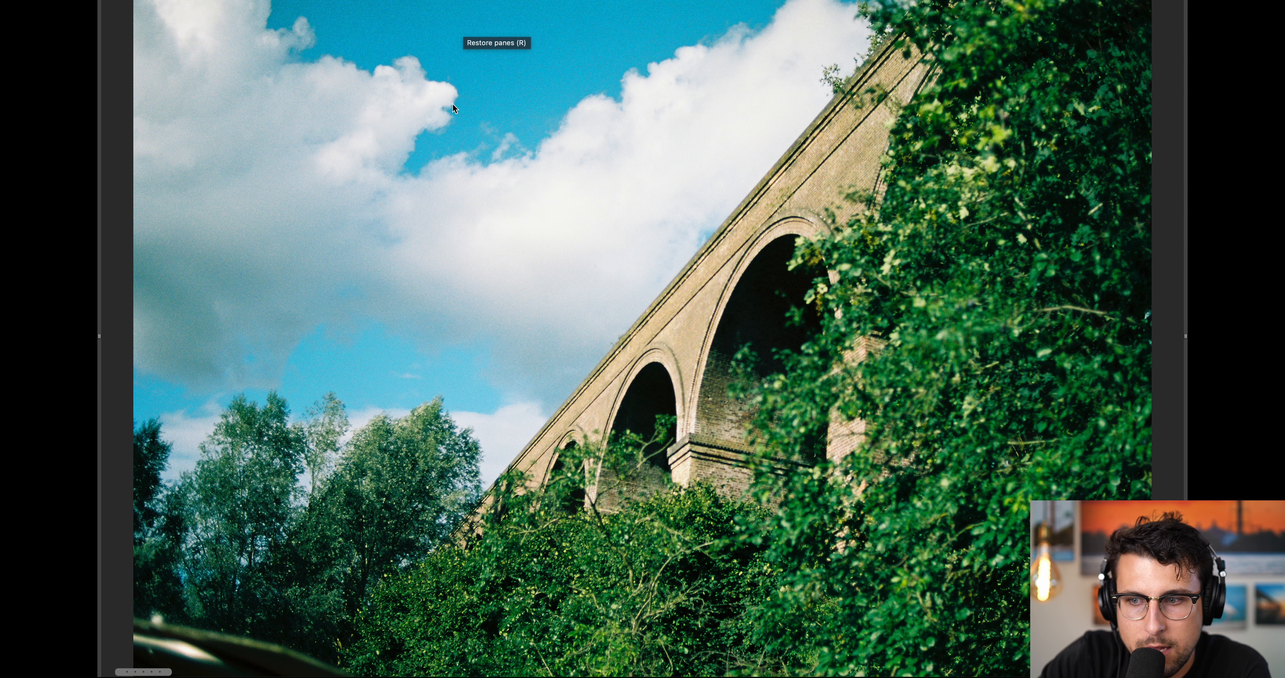
mouse_move(825, 358)
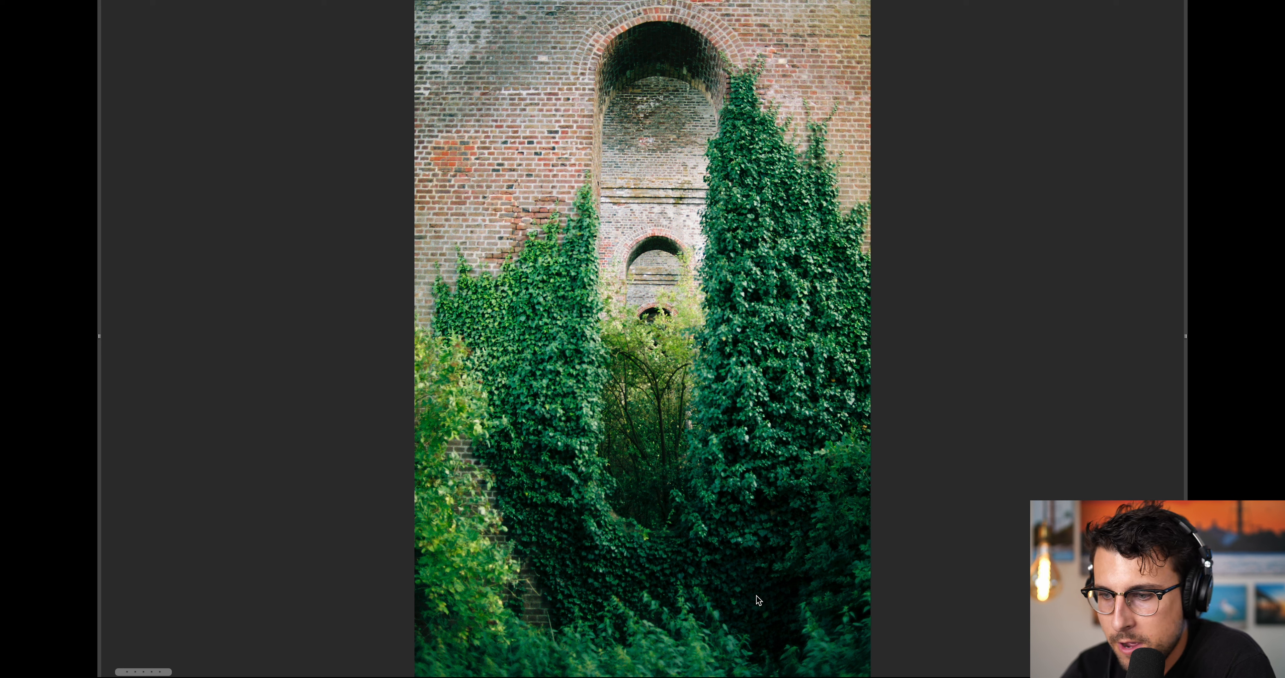
mouse_move(781, 210)
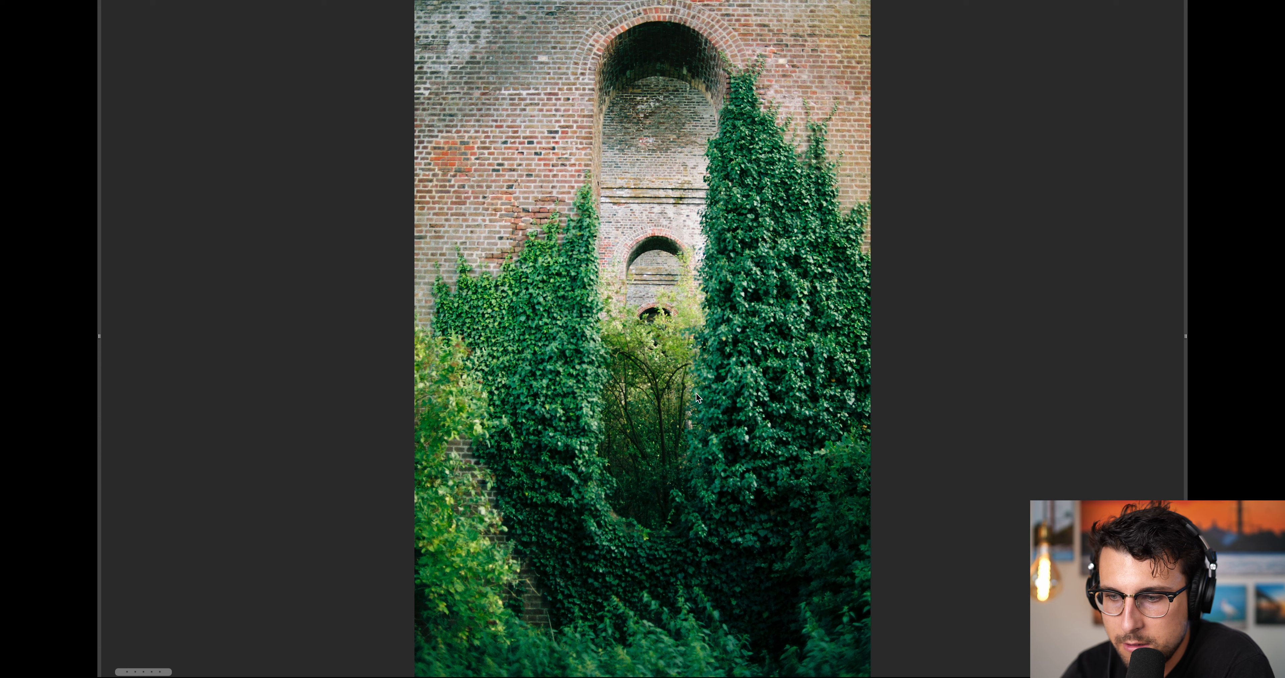
mouse_move(693, 409)
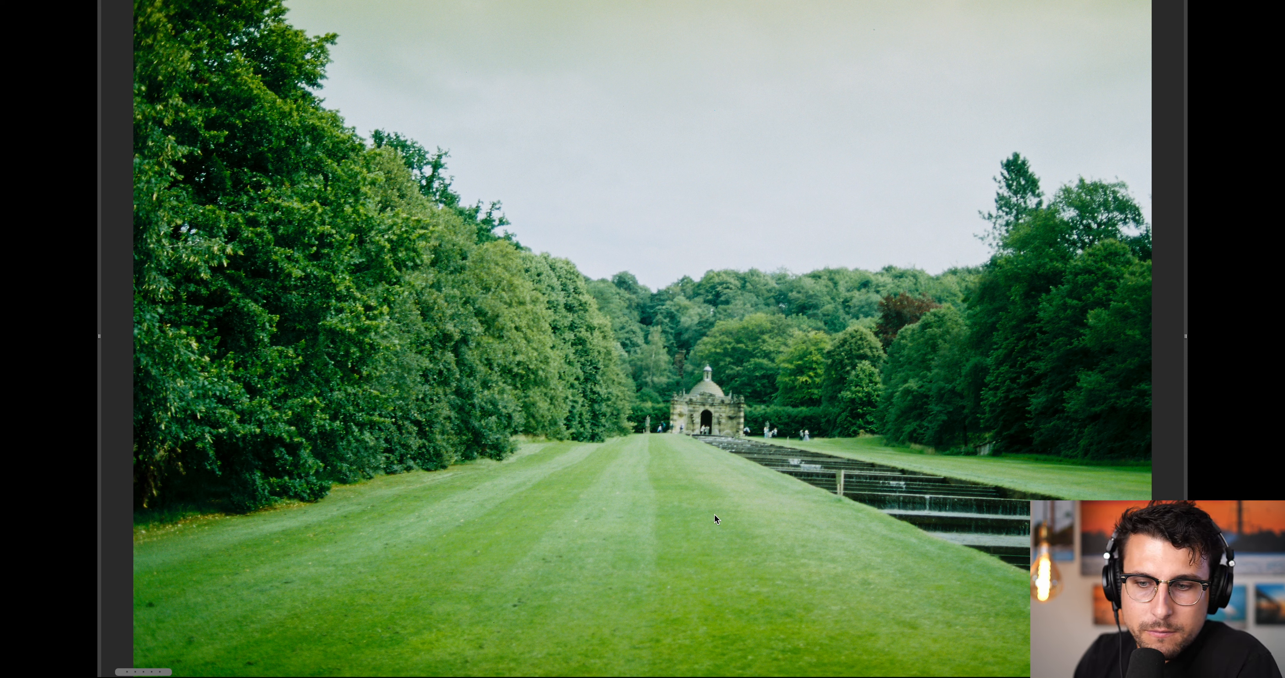
mouse_move(735, 385)
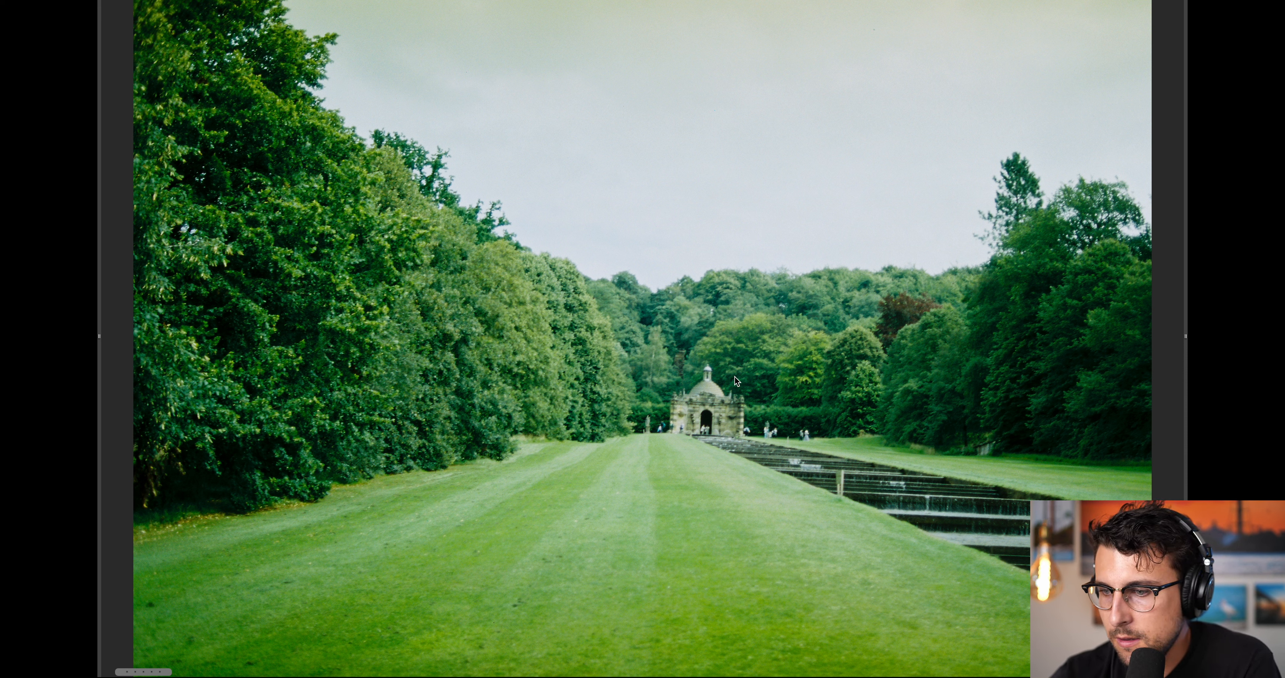
mouse_move(719, 436)
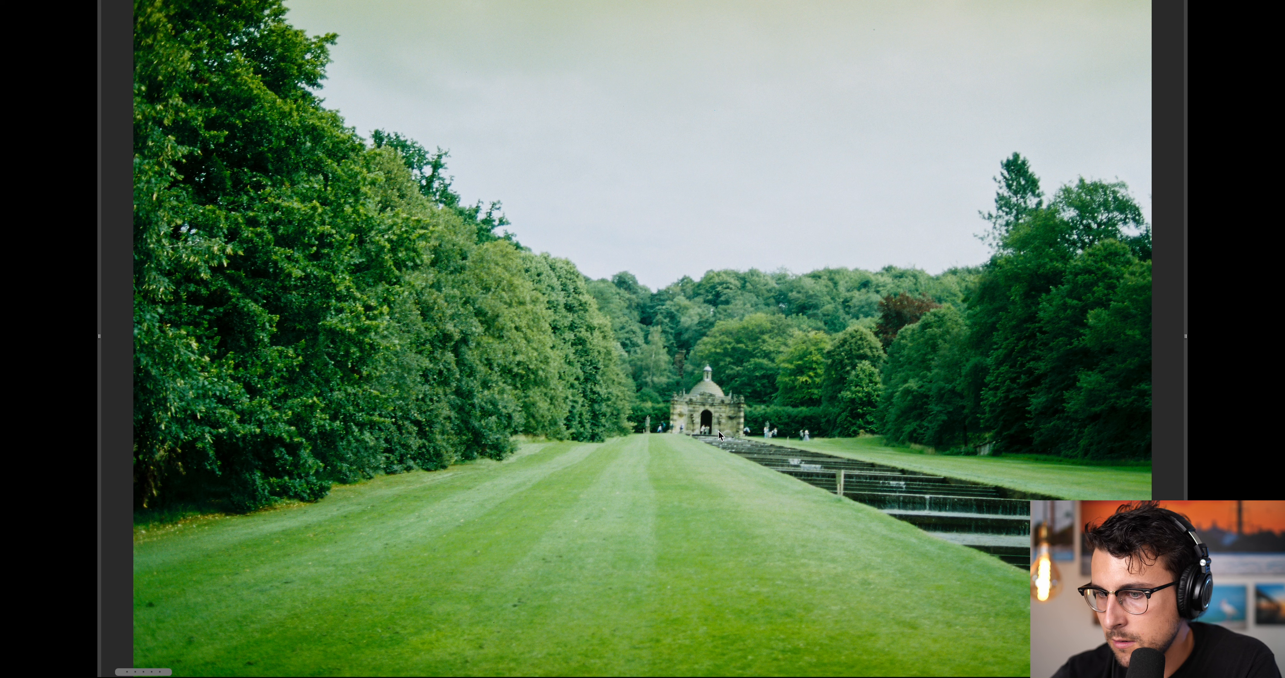
mouse_move(262, 618)
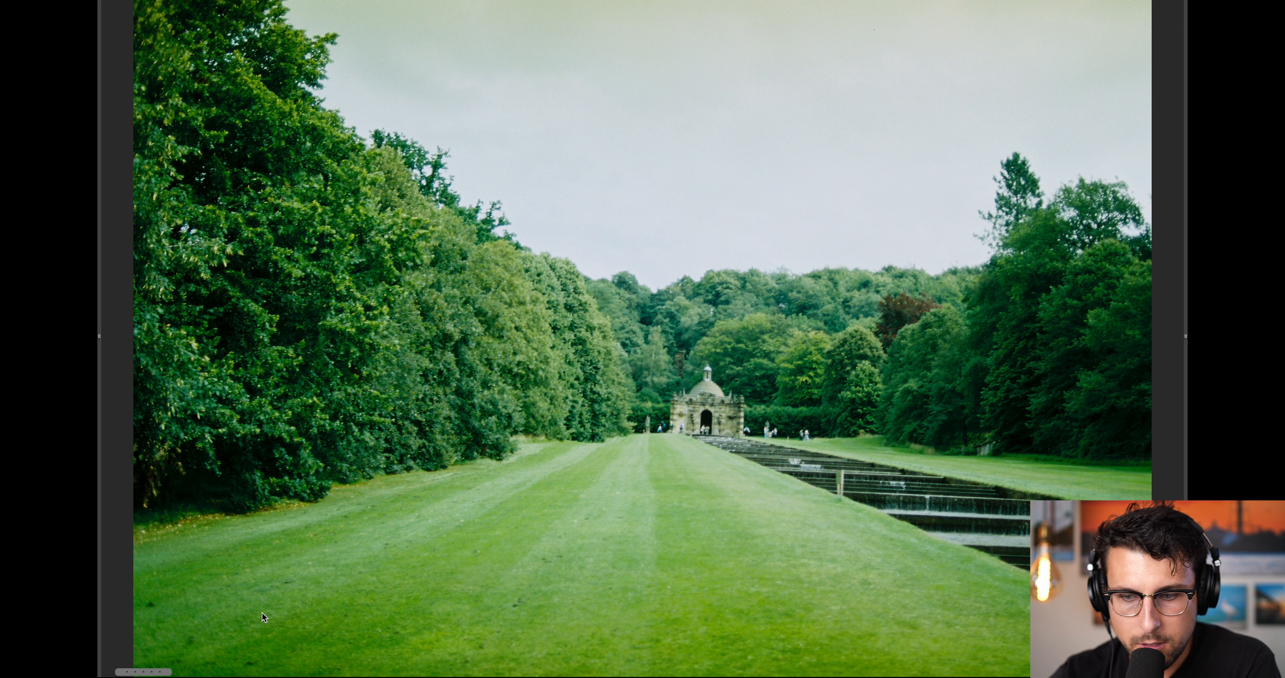
mouse_move(810, 536)
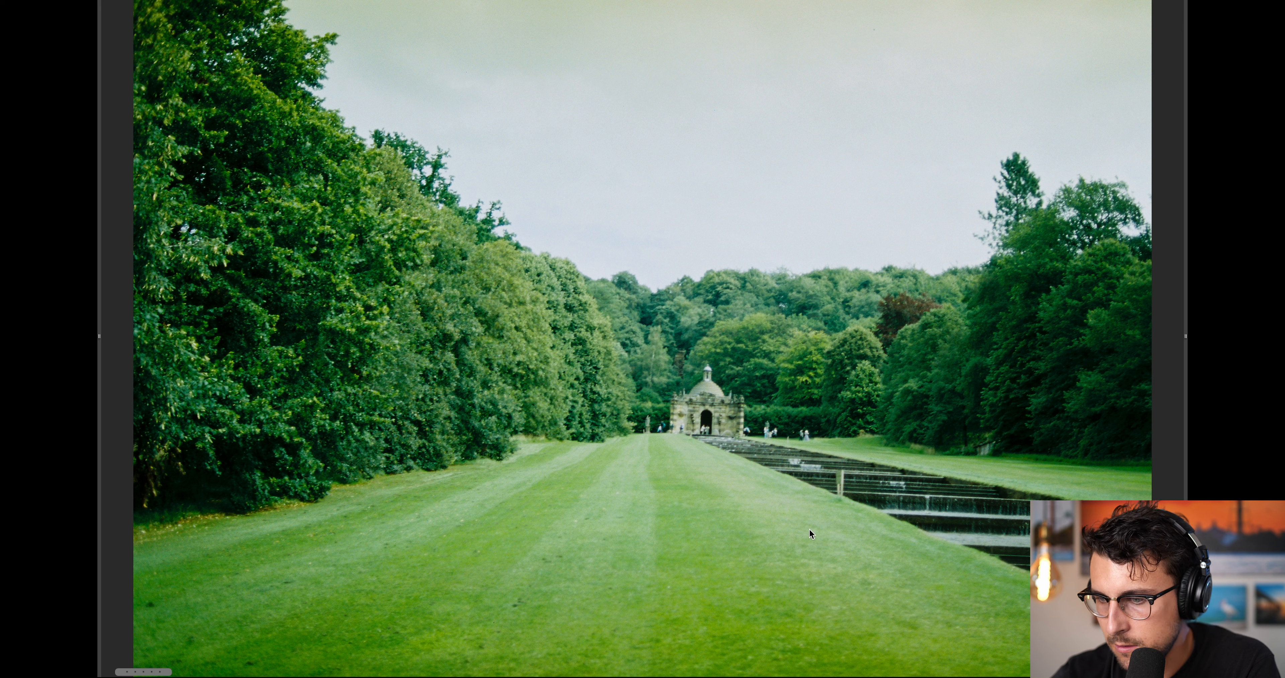
mouse_move(744, 531)
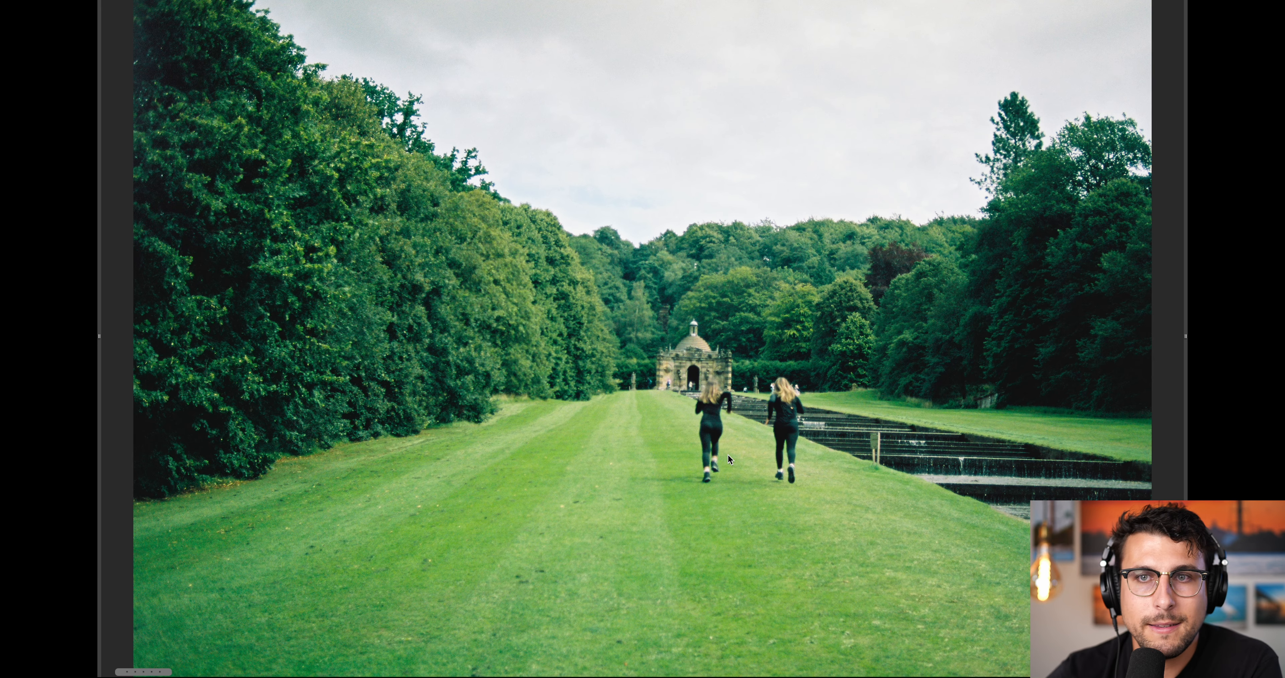
mouse_move(711, 357)
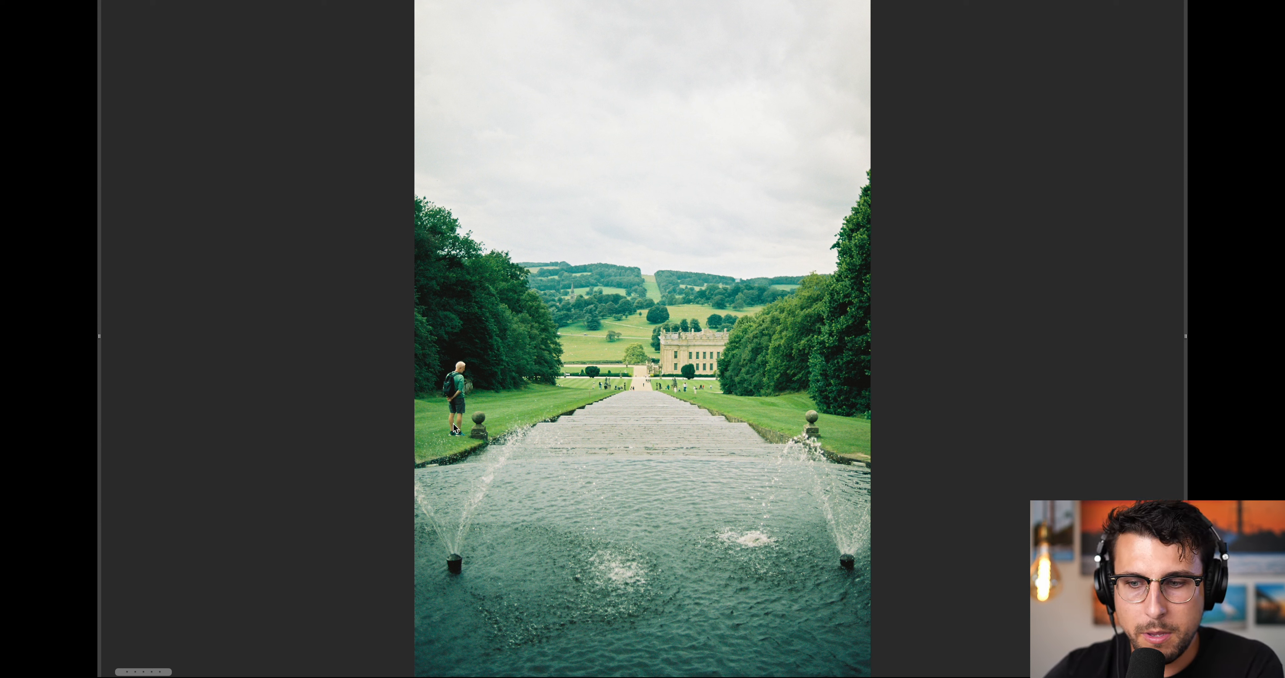
mouse_move(338, 468)
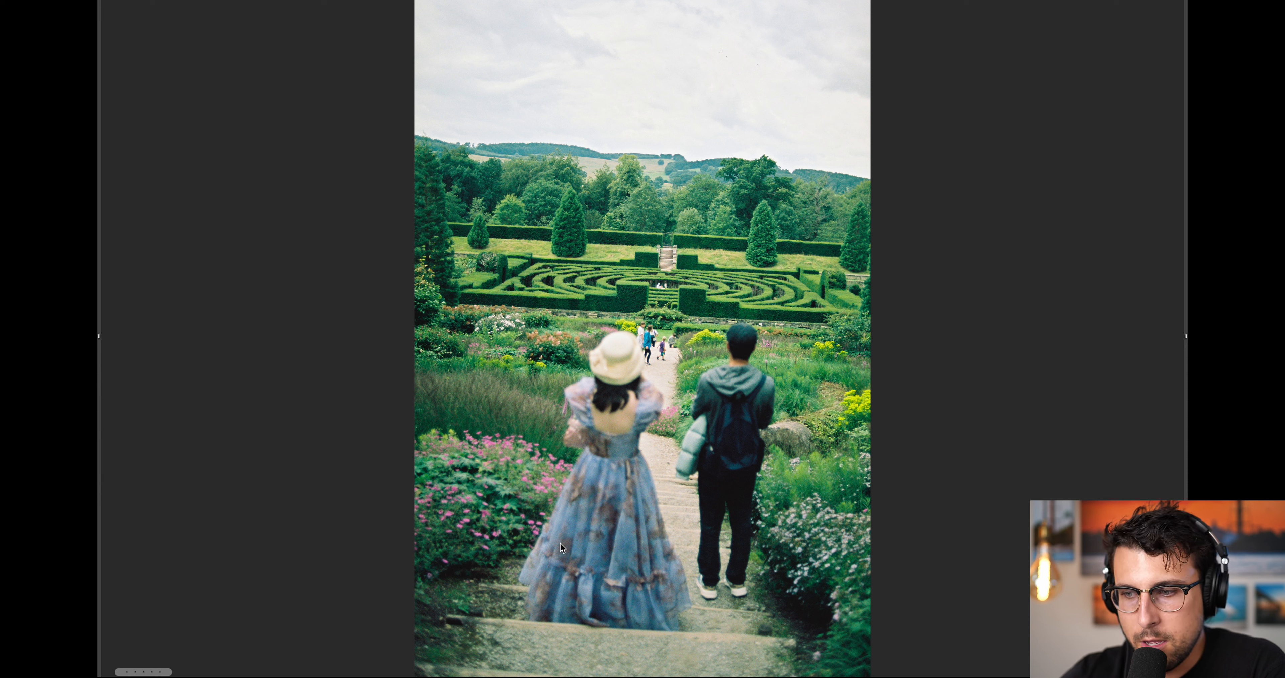
mouse_move(558, 555)
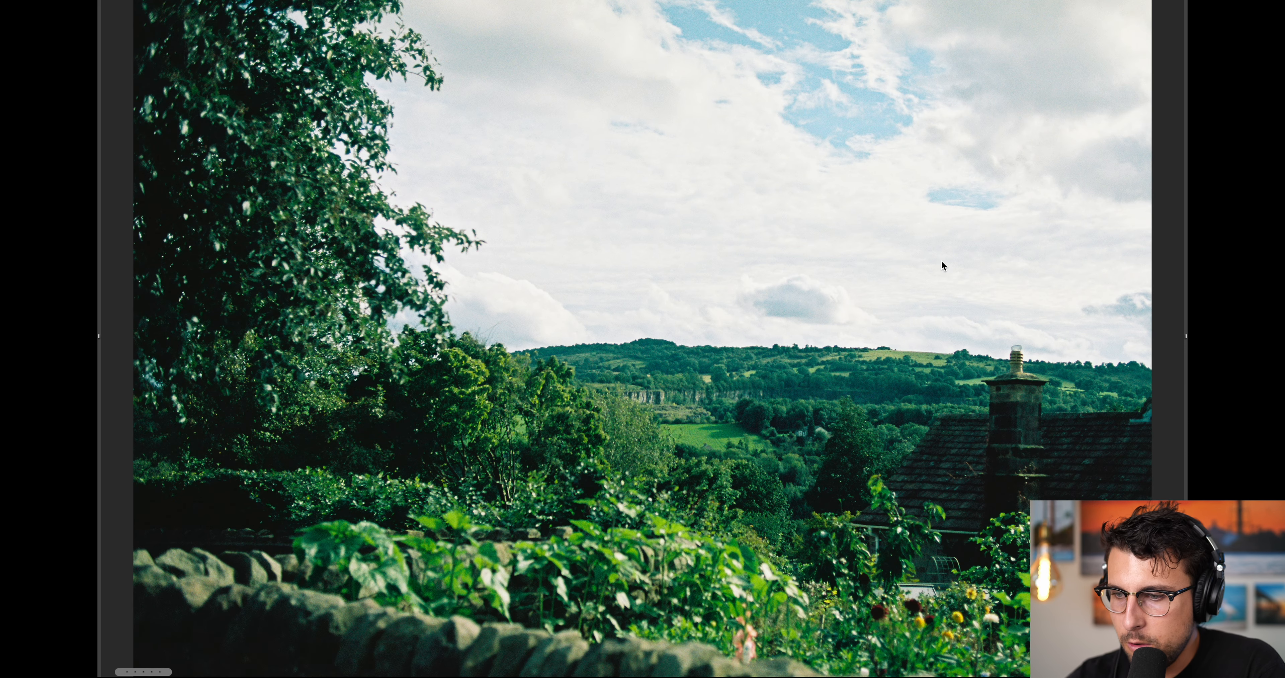
mouse_move(702, 403)
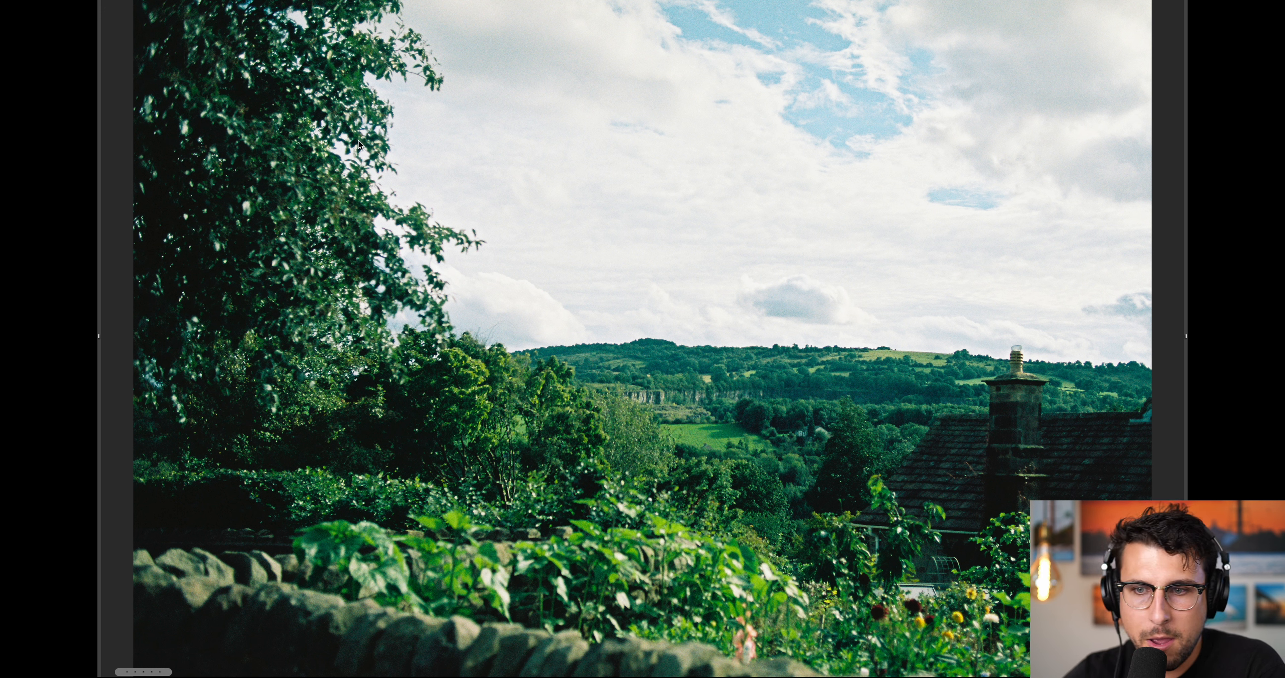
mouse_move(297, 276)
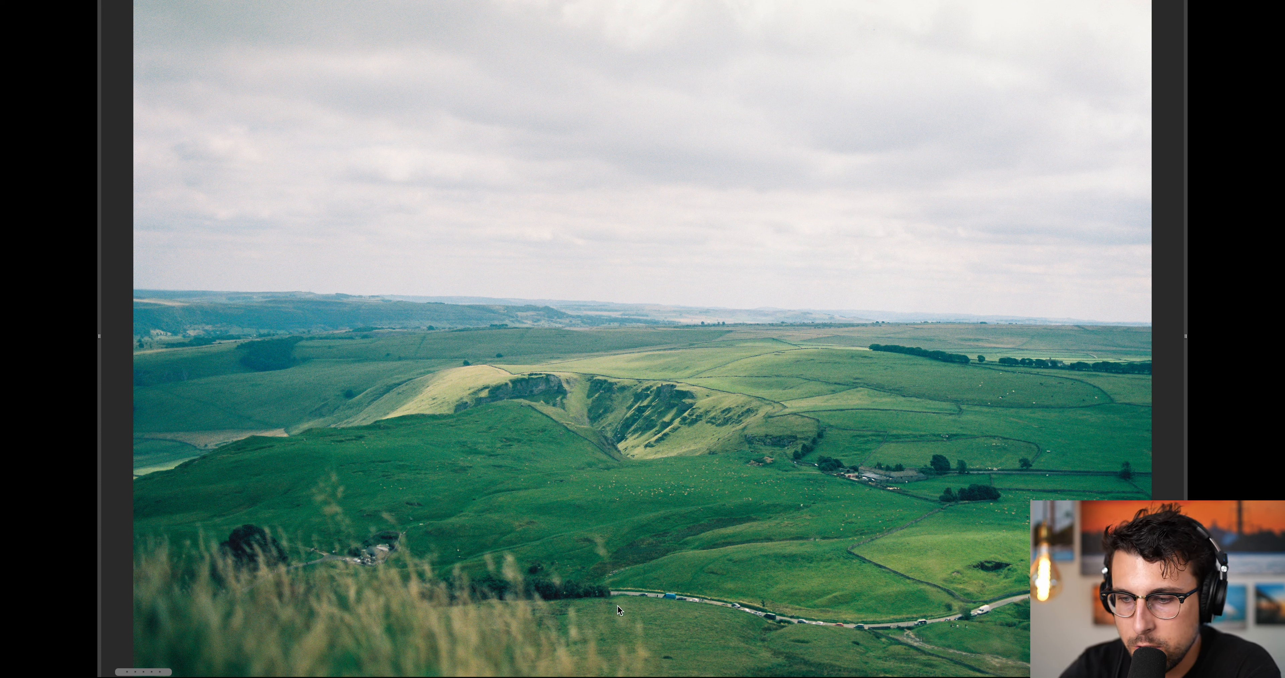
mouse_move(714, 621)
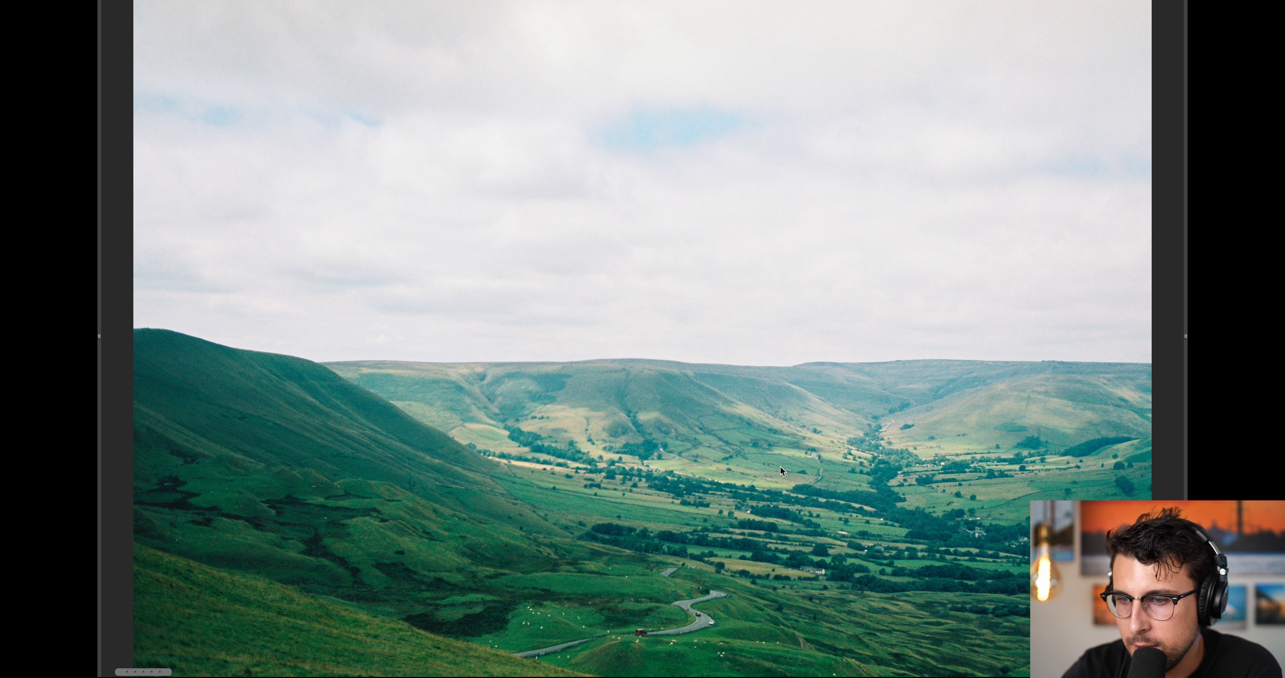
mouse_move(849, 436)
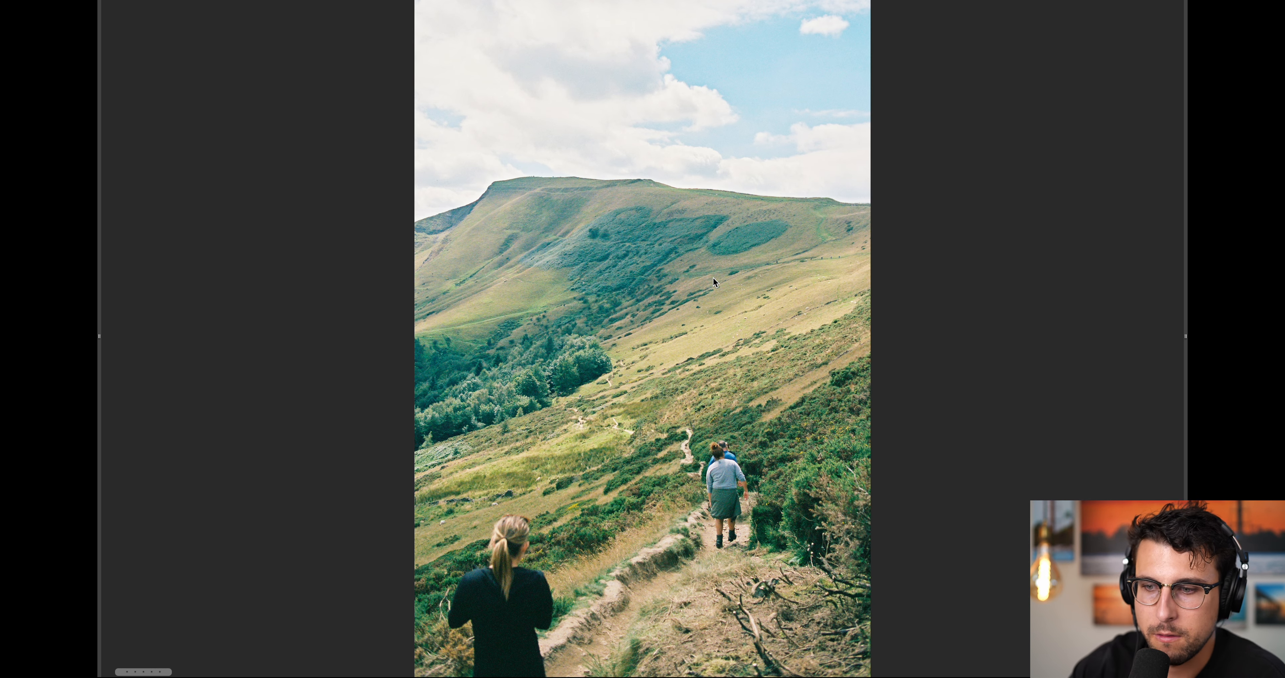
mouse_move(654, 451)
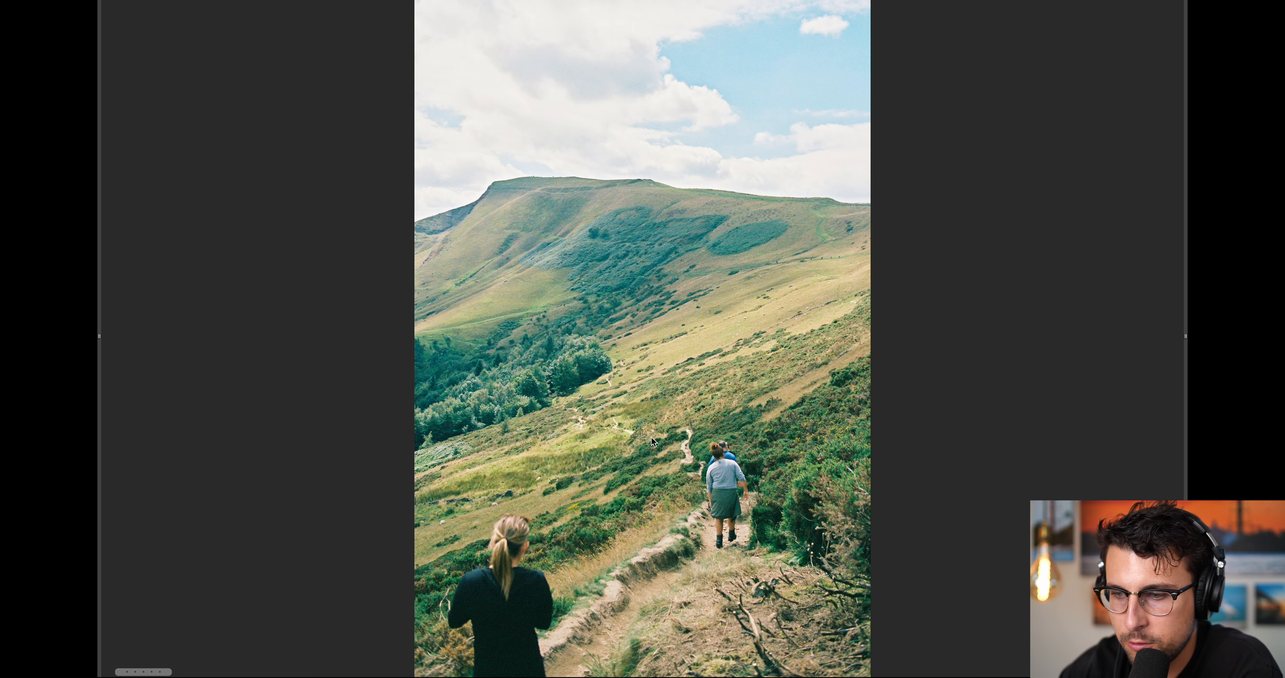
mouse_move(590, 421)
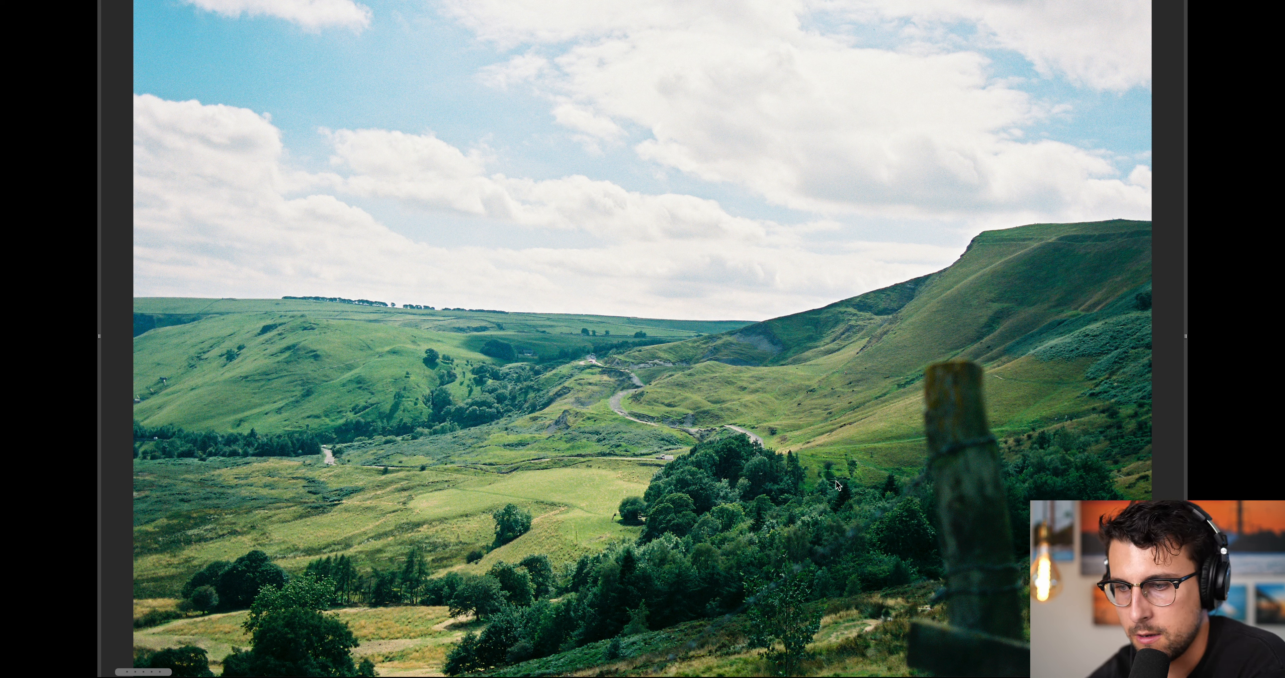
mouse_move(541, 629)
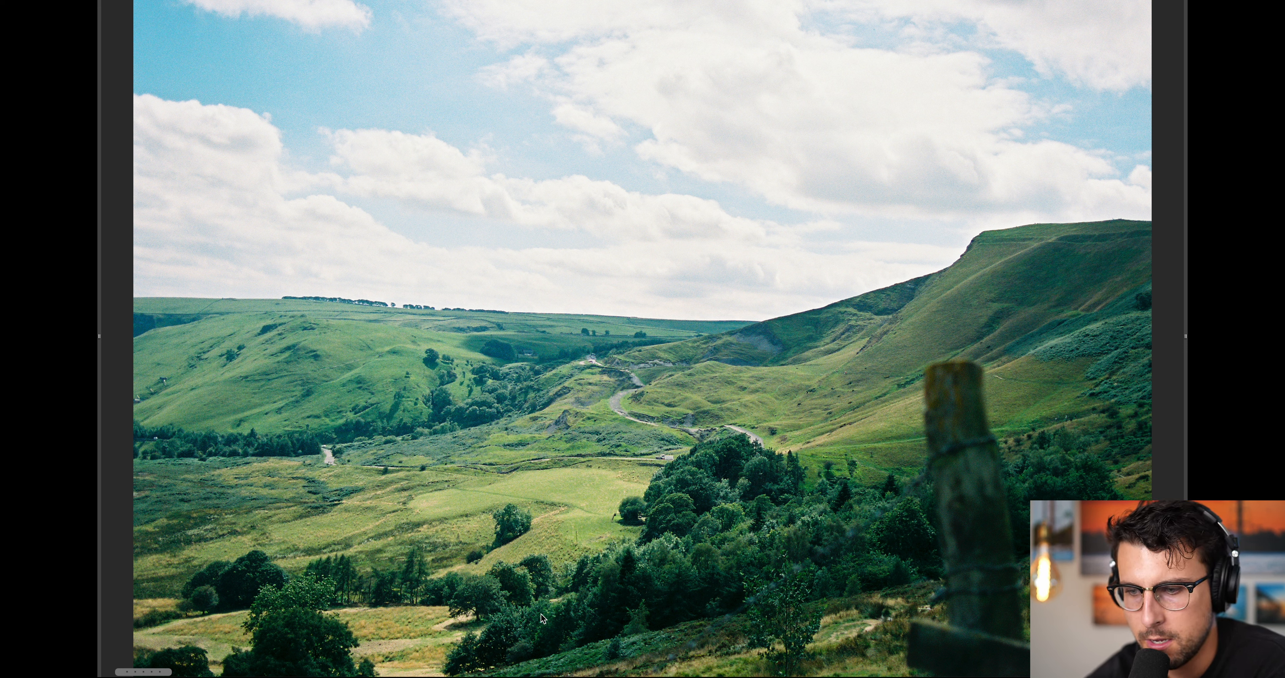
mouse_move(1162, 489)
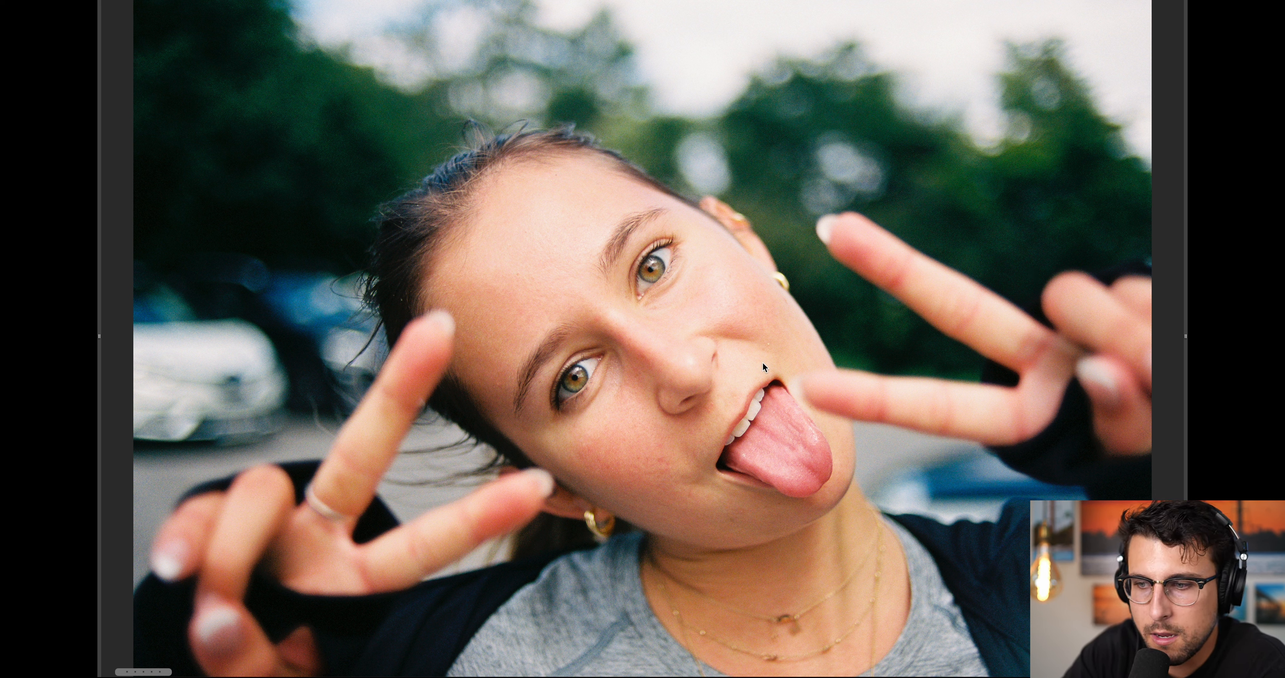
mouse_move(537, 207)
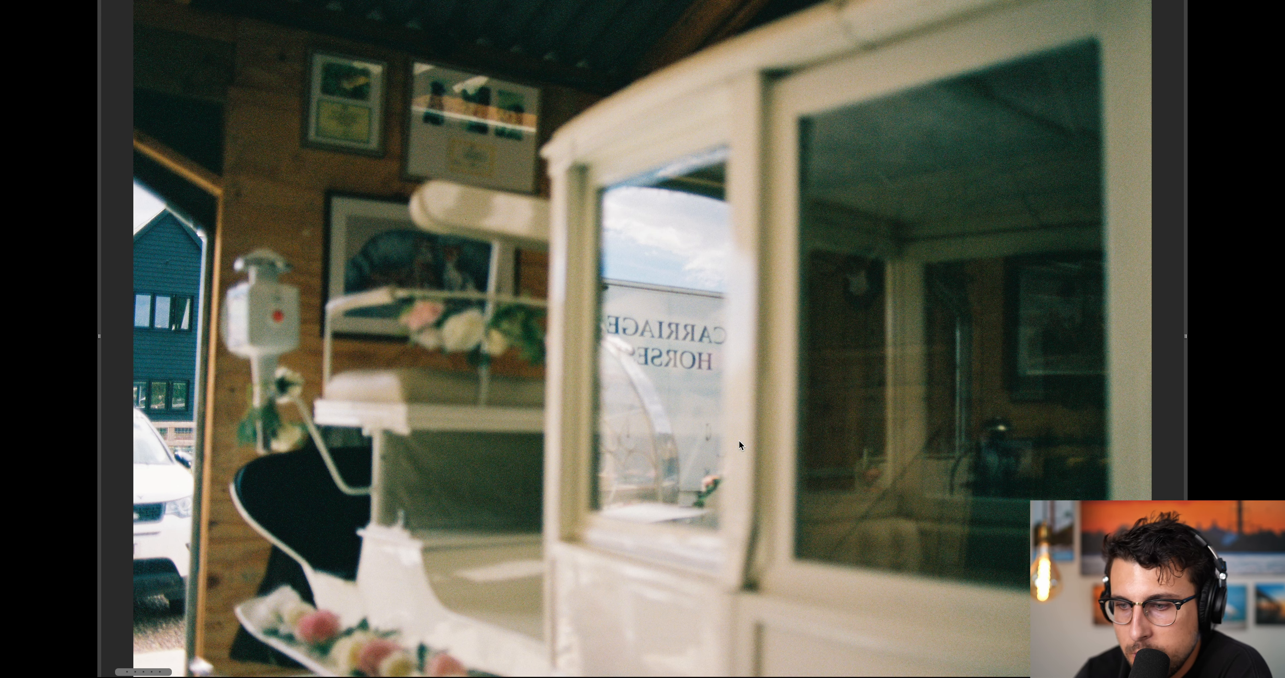
mouse_move(582, 442)
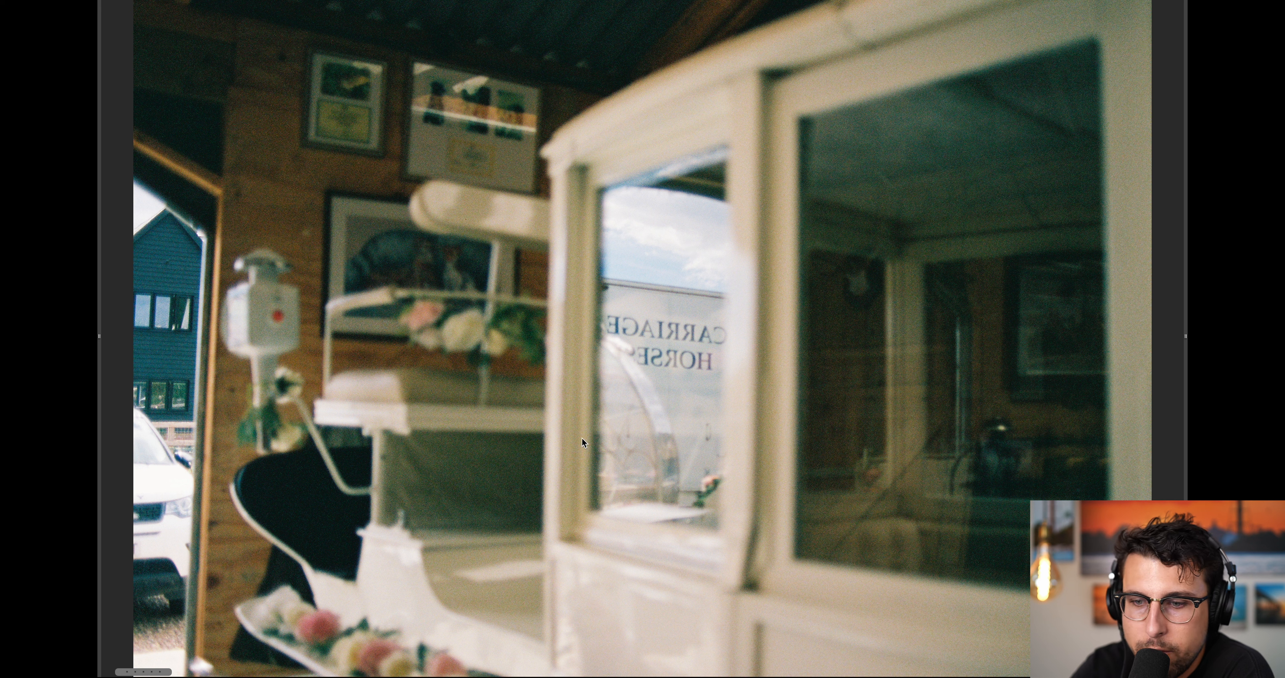
mouse_move(756, 456)
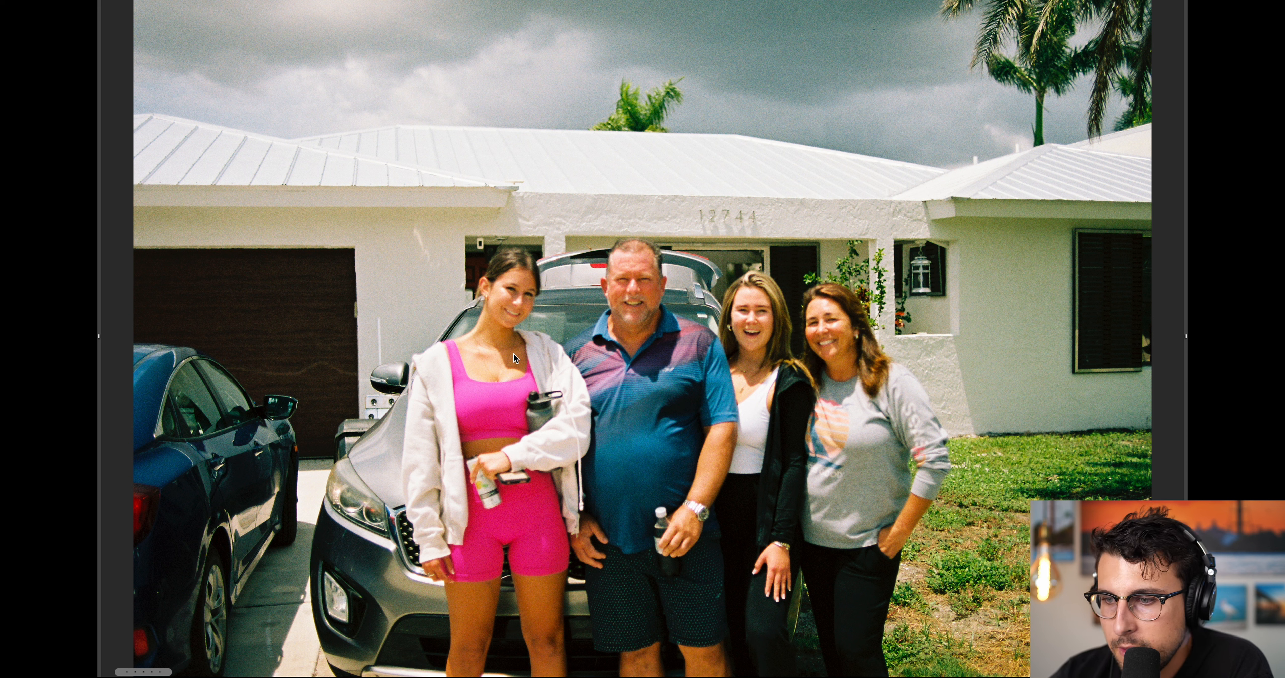
mouse_move(846, 409)
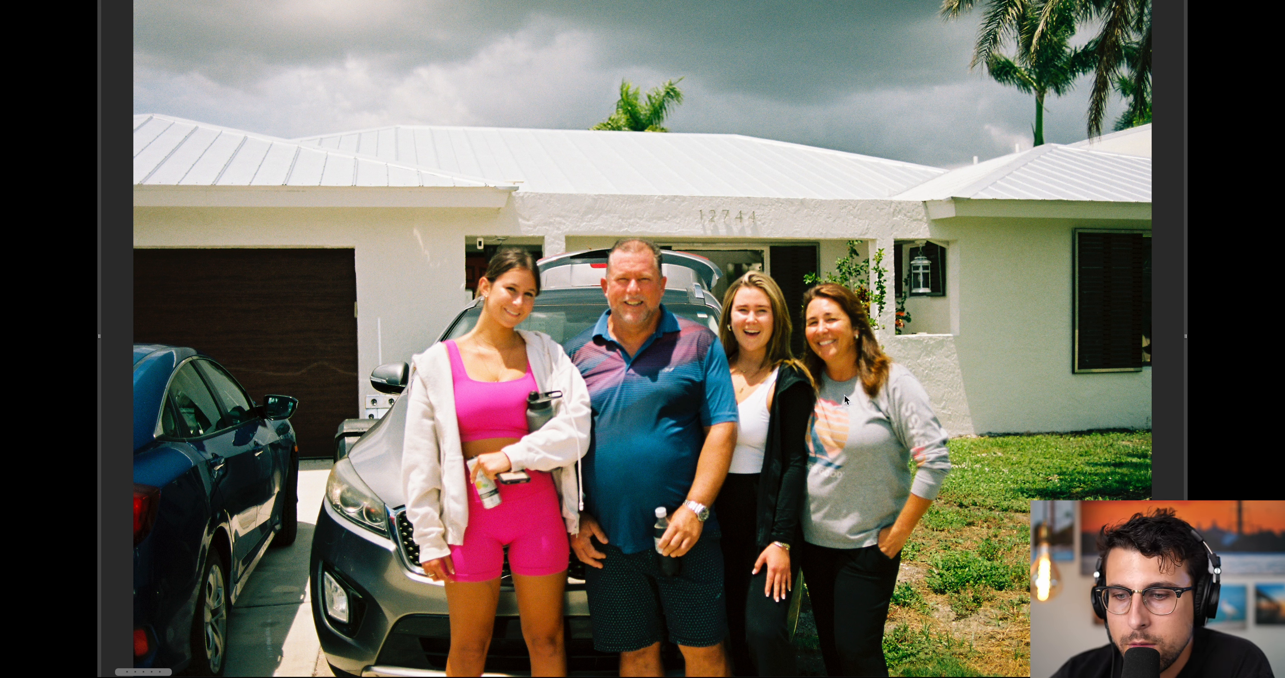
mouse_move(1143, 457)
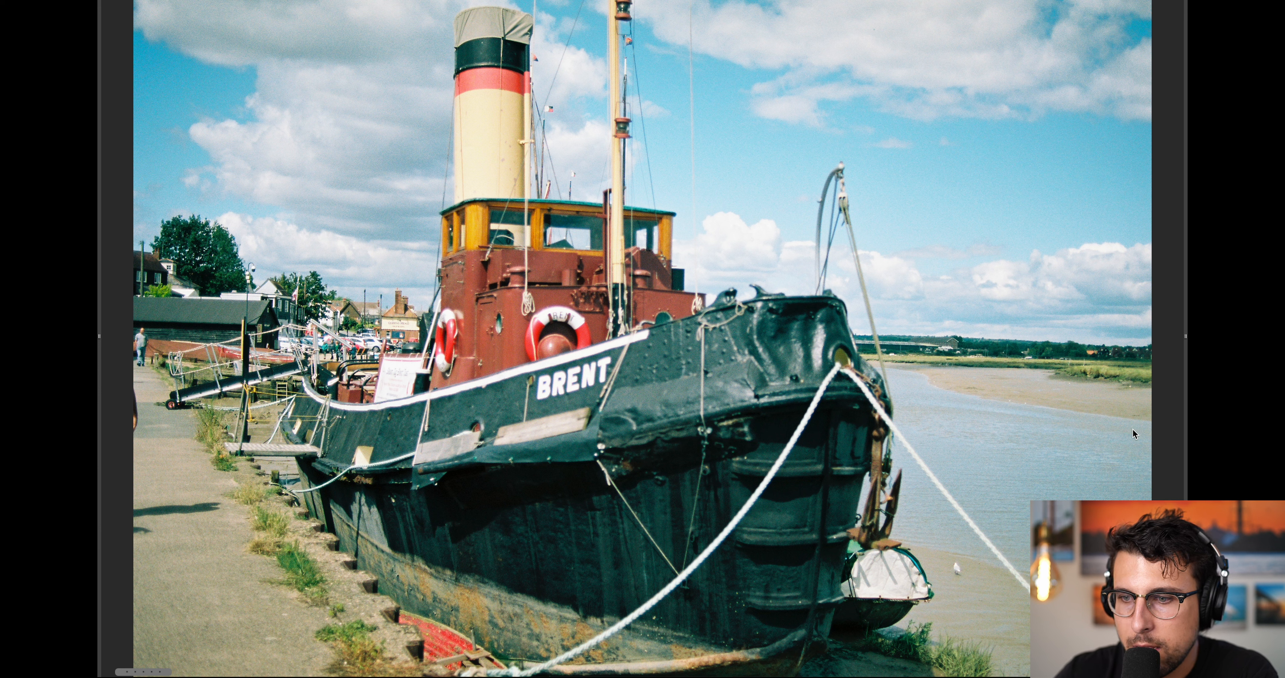
mouse_move(613, 238)
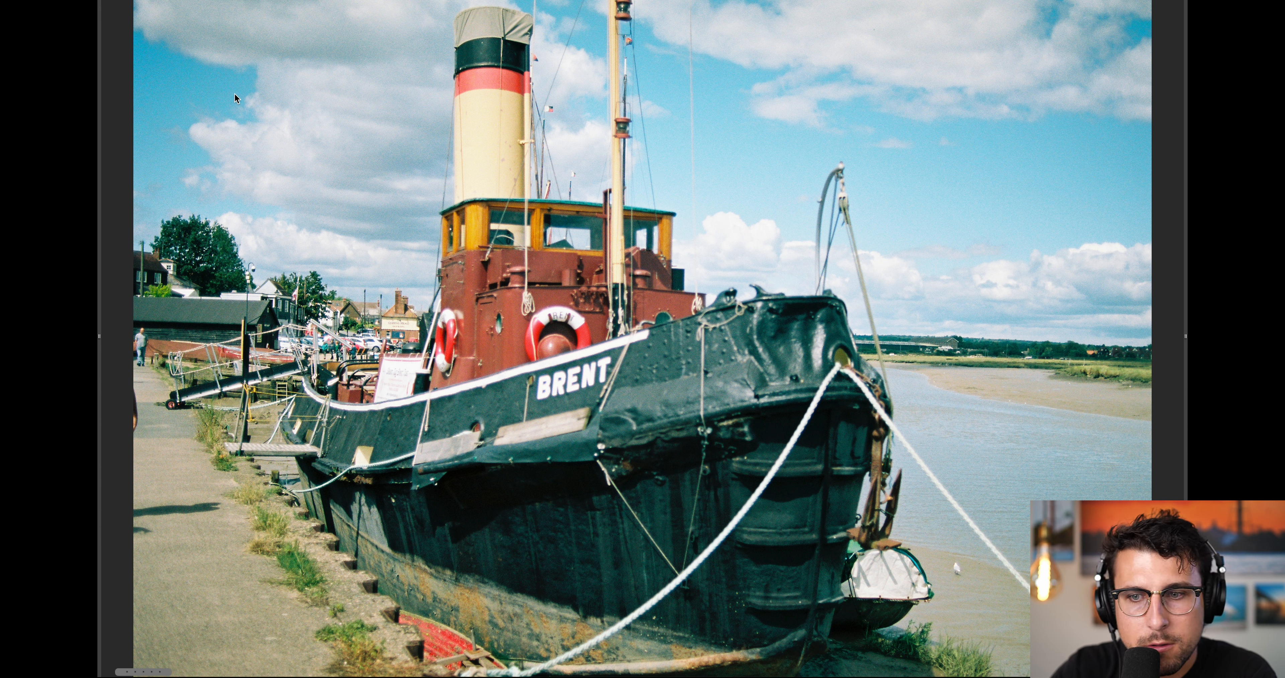
mouse_move(787, 225)
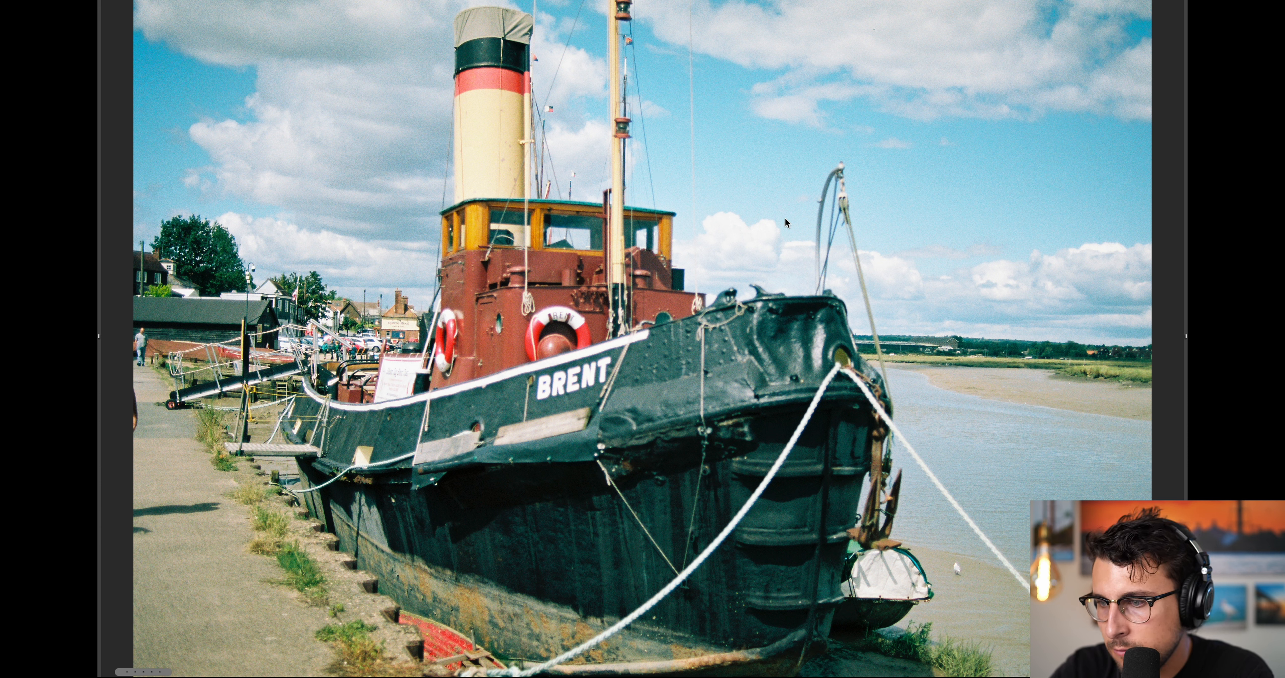